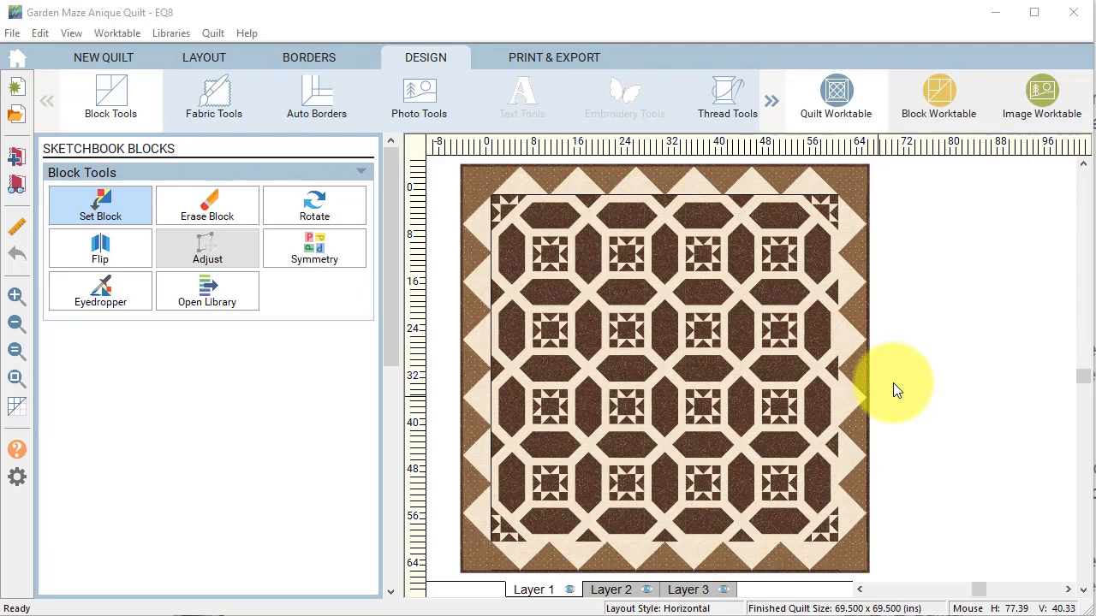
pyautogui.moveTo(933, 402)
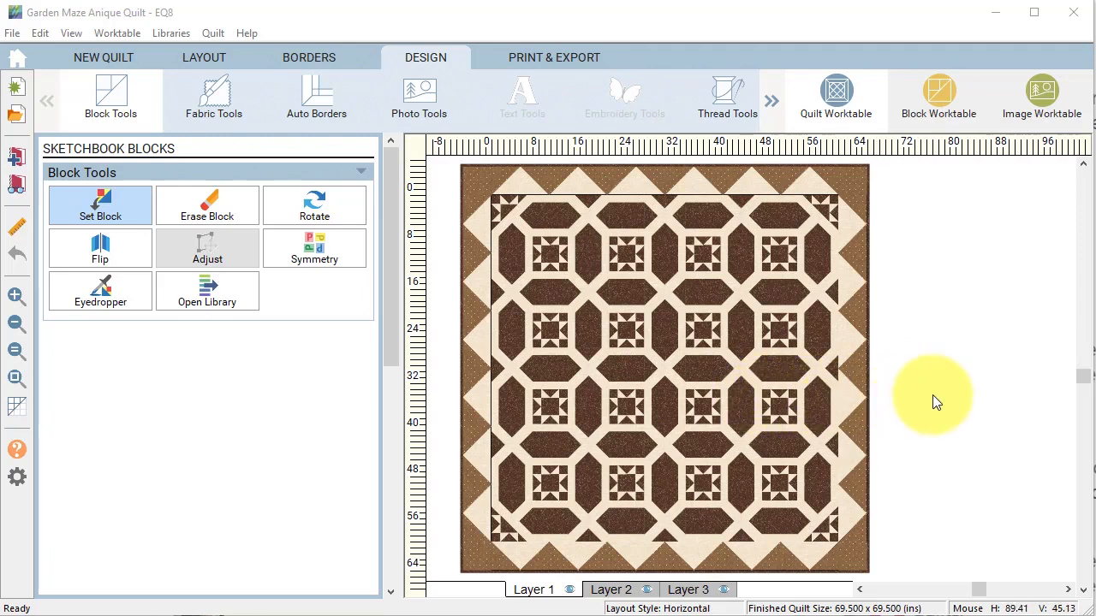
pyautogui.moveTo(880, 411)
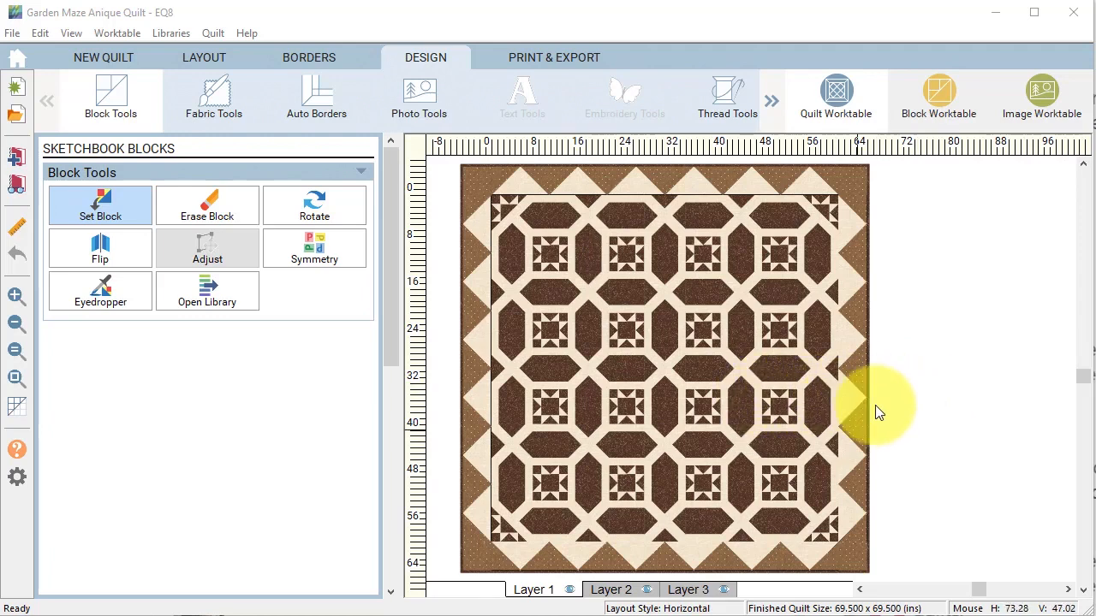
# Browse the fabric library to 2021 Fabric of the Month, Riley Blake Dream by Kristy Lea.
pyautogui.click(213, 96)
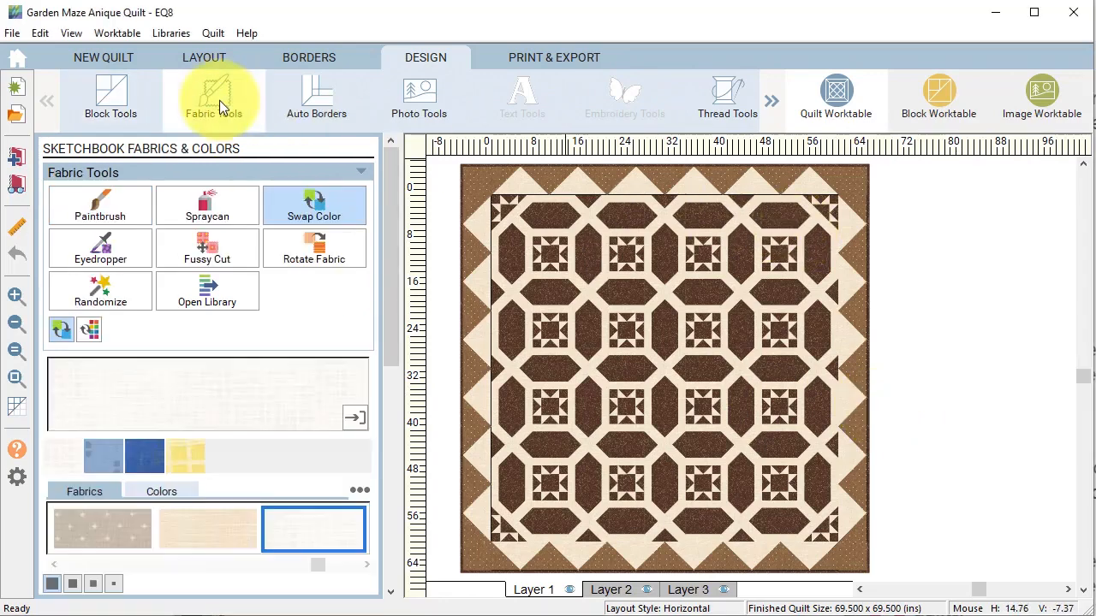
pyautogui.click(206, 291)
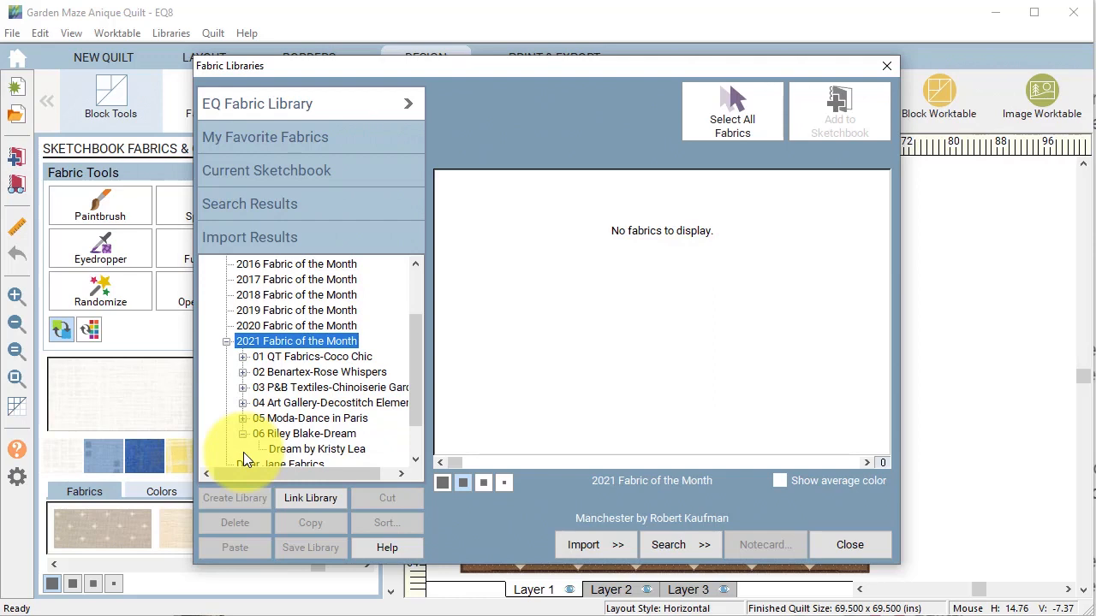
pyautogui.scroll(-3)
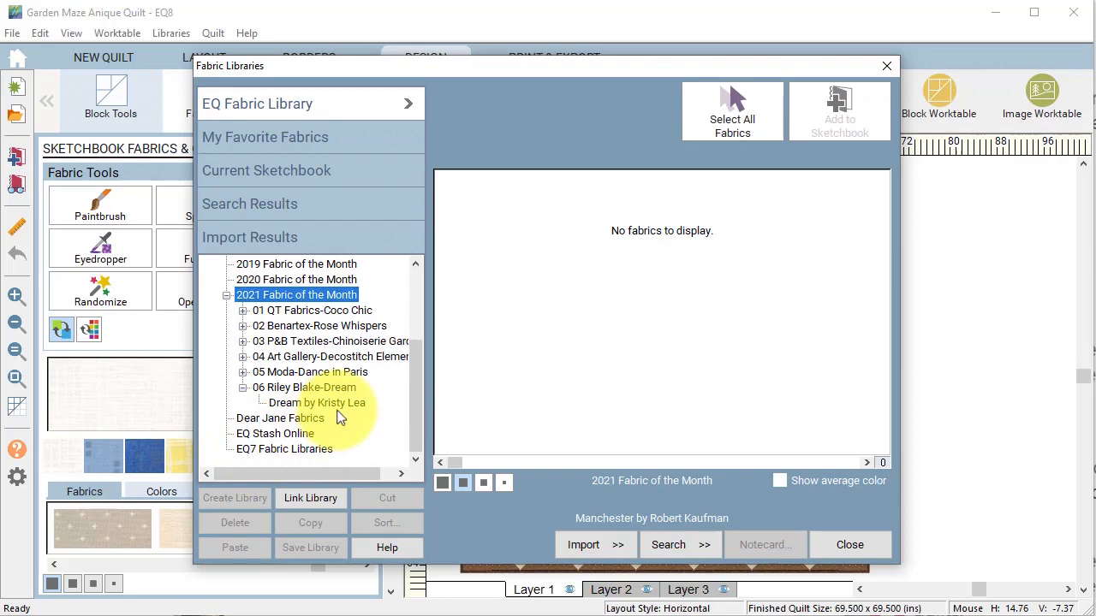
pyautogui.moveTo(342, 418)
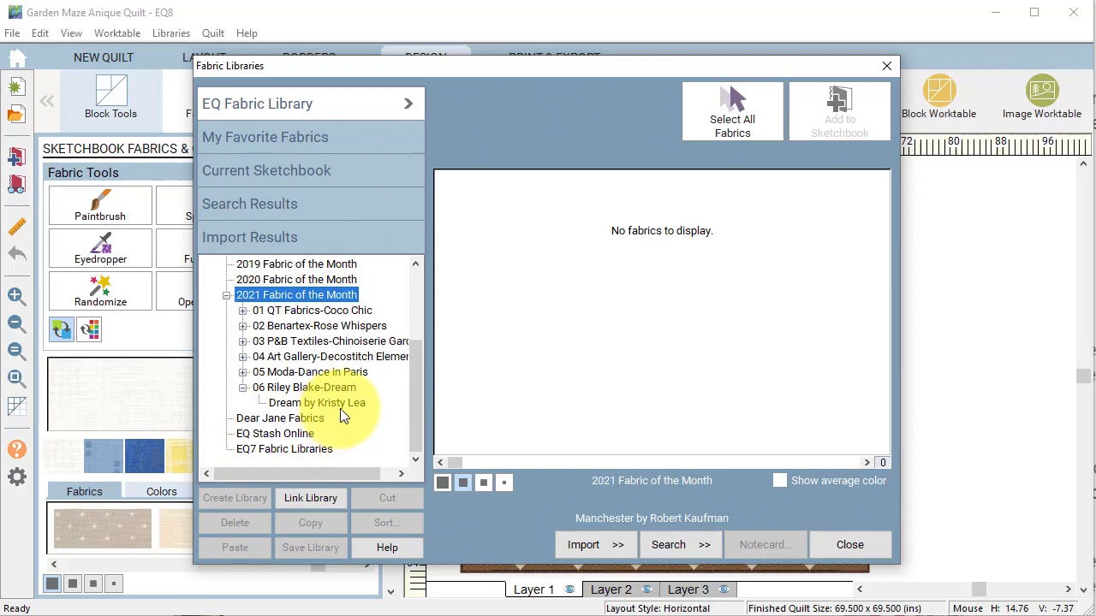
pyautogui.click(316, 402)
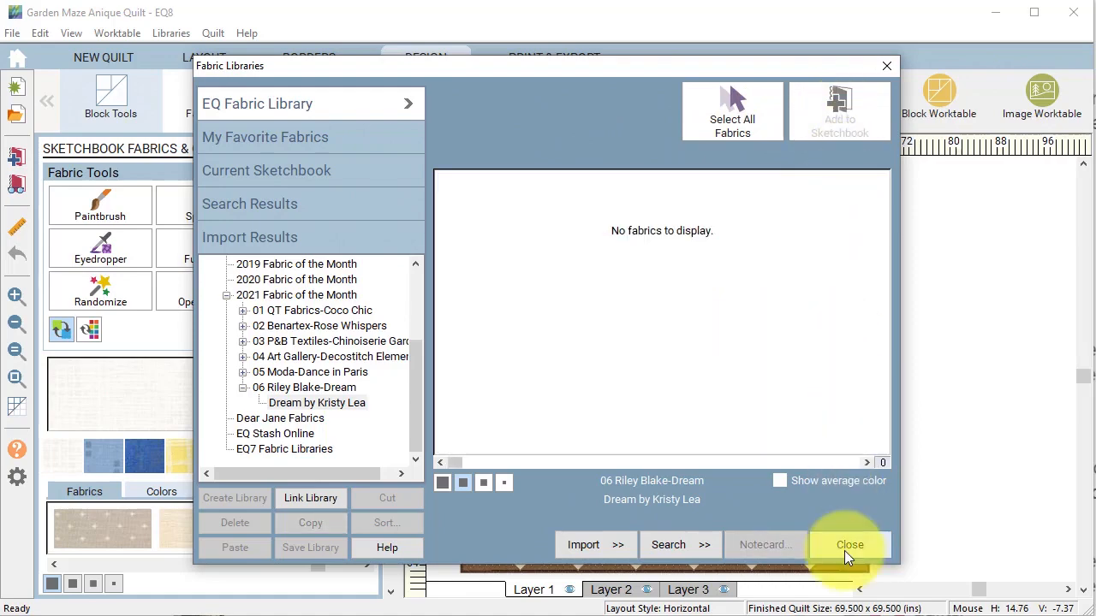
# Close the library and swap the cream background to white and dark brown to green print.
pyautogui.click(849, 545)
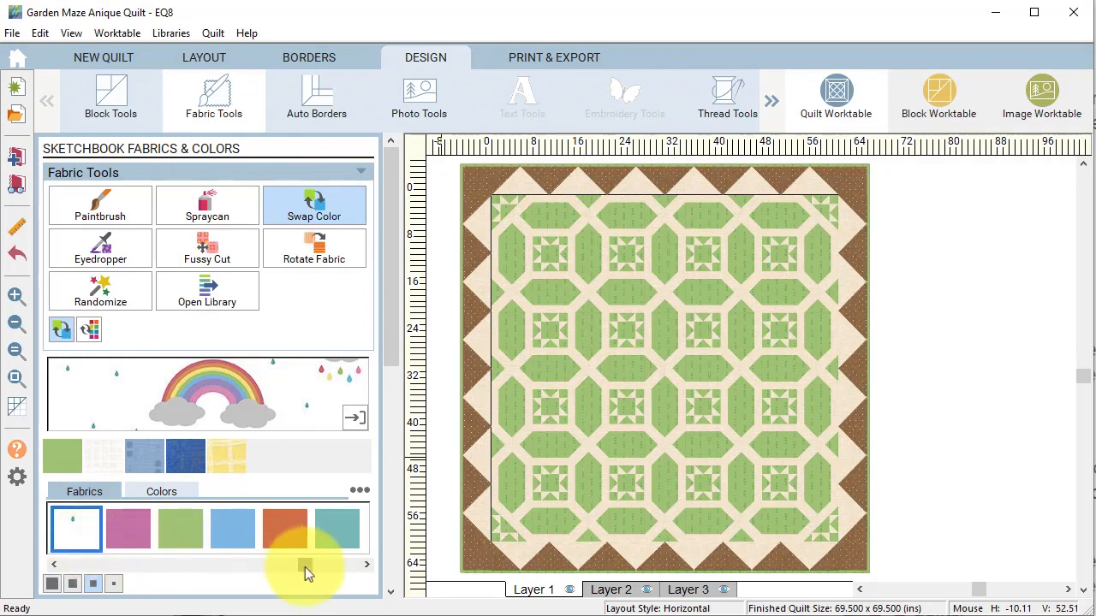
pyautogui.click(366, 563)
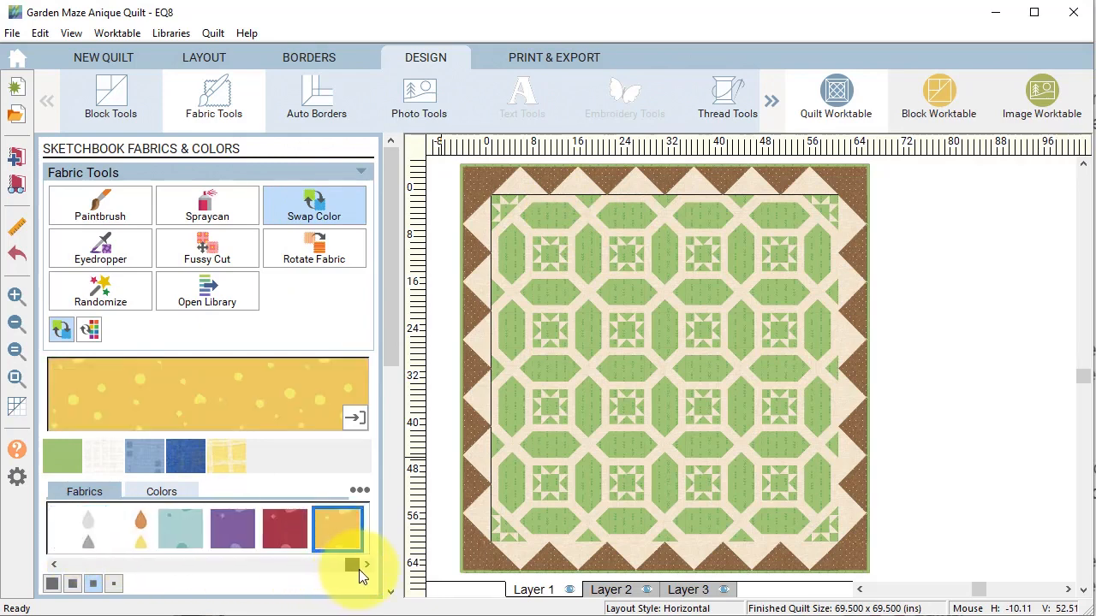
pyautogui.click(161, 489)
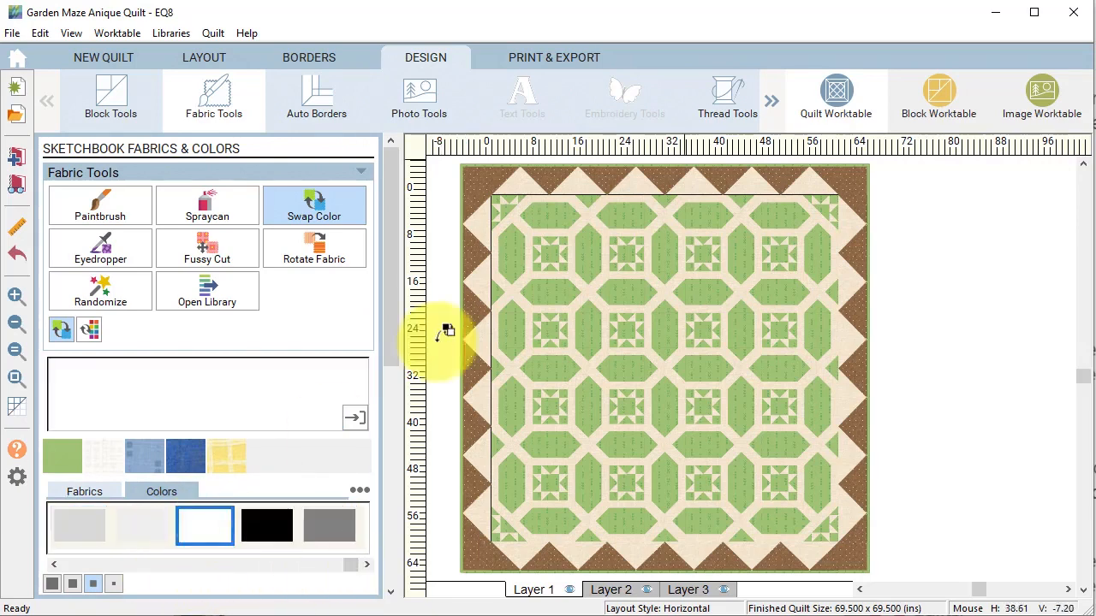
pyautogui.click(762, 260)
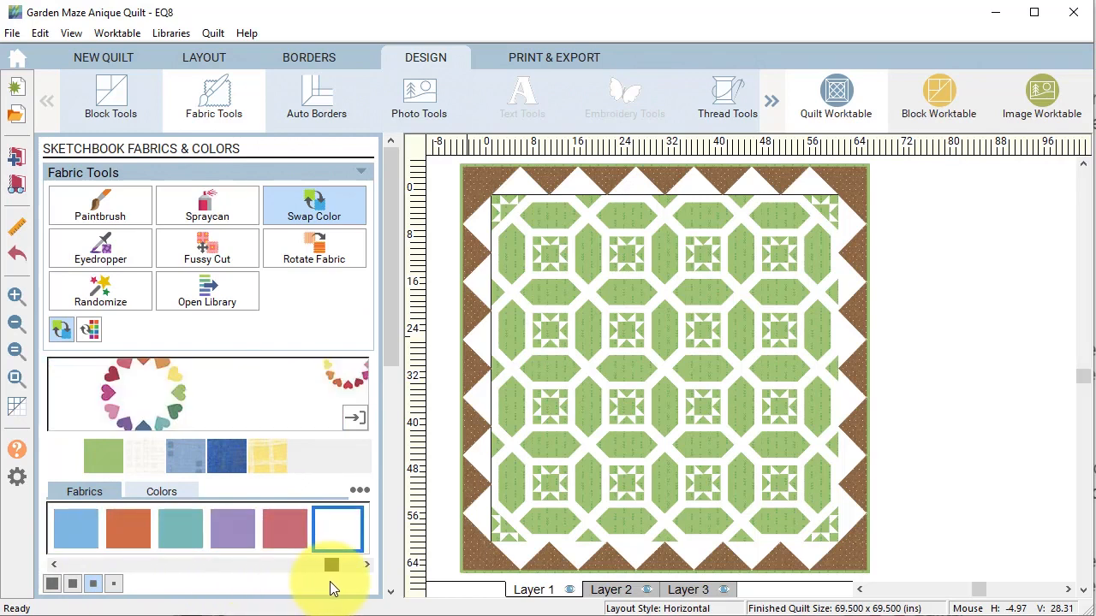
pyautogui.click(75, 528)
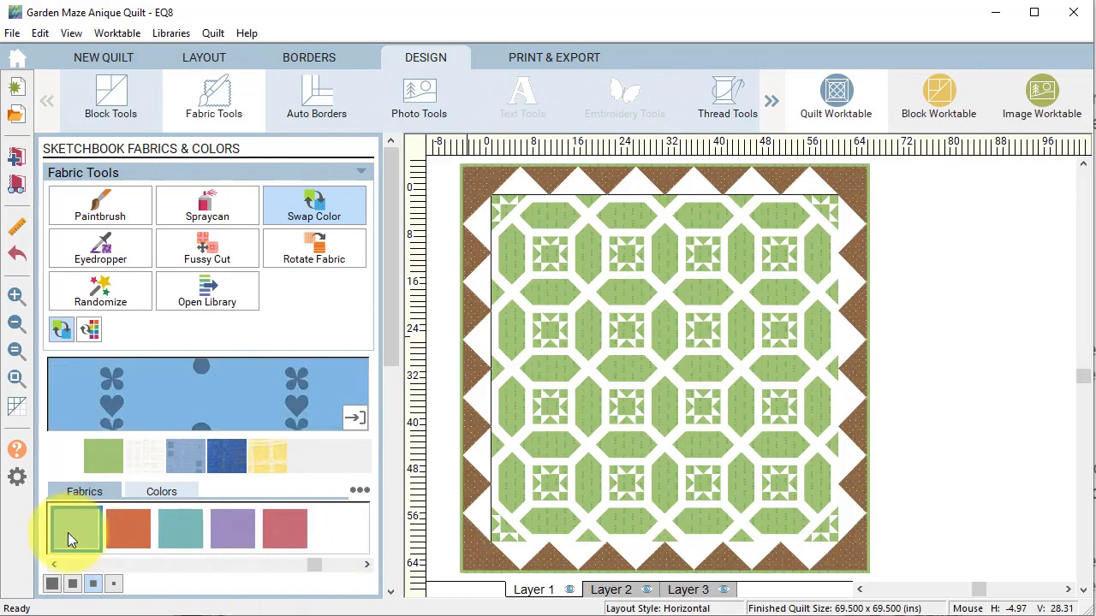
pyautogui.click(76, 527)
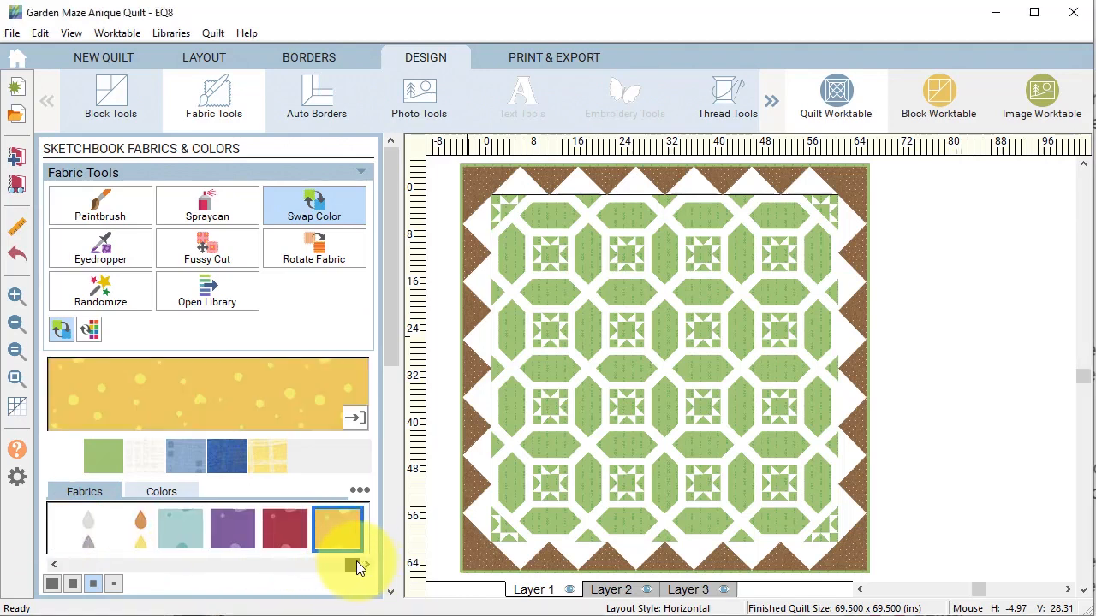
# Recolour block centres and border triangles light aqua and the narrow borders mauve.
pyautogui.click(180, 527)
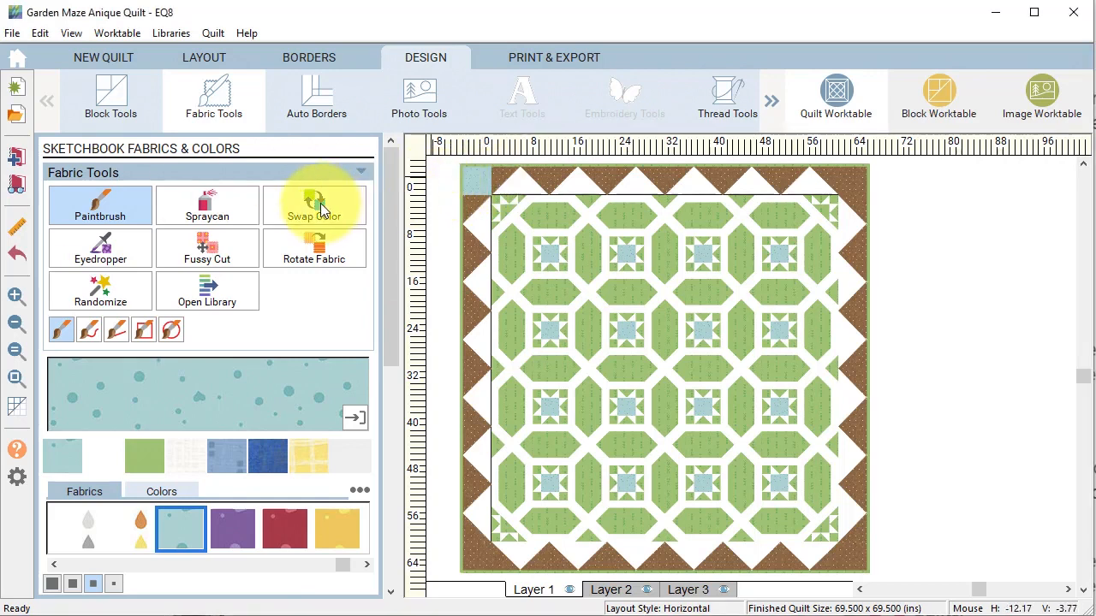
pyautogui.click(315, 205)
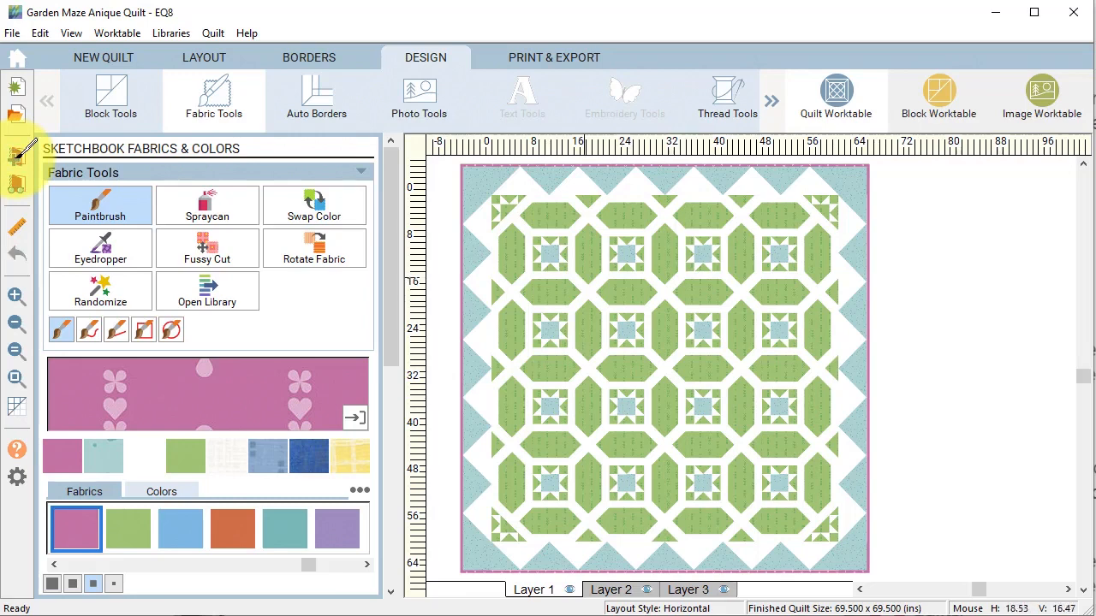
# Edit the striped border block from the sketchbook as a 7 × 7 EasyDraw block.
pyautogui.click(110, 98)
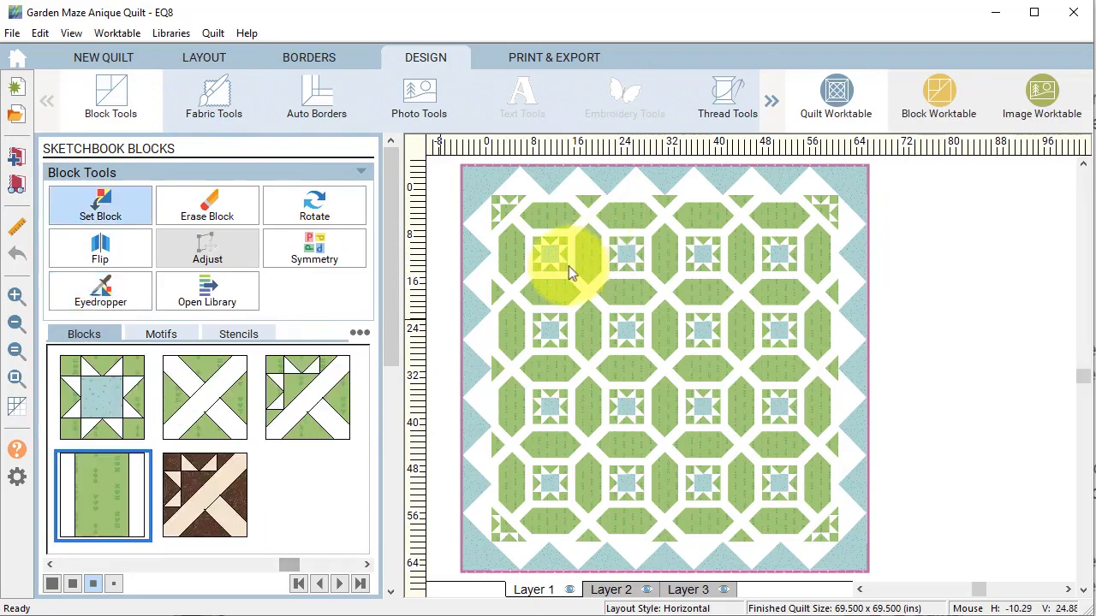
pyautogui.rightClick(103, 496)
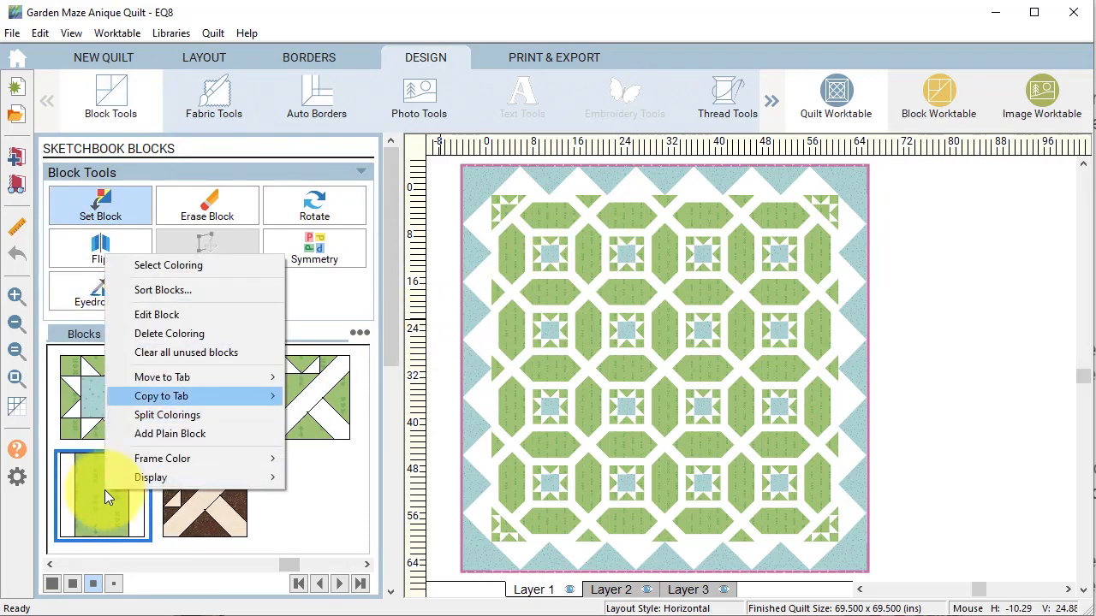
pyautogui.click(158, 315)
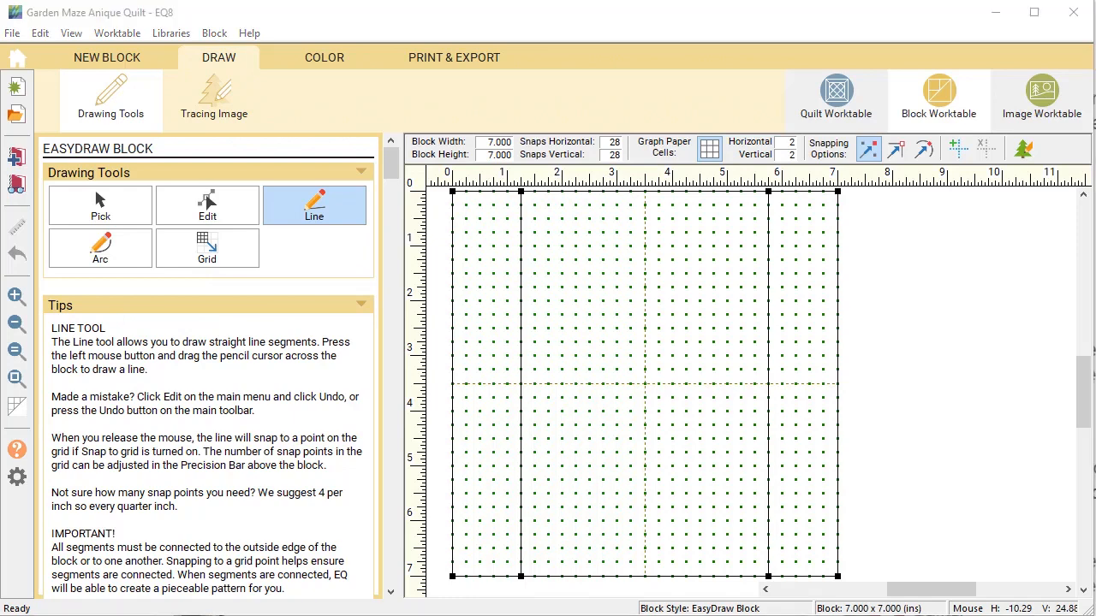
# Check a border block's size on the quilt's Print & Export view: 7.000 by 6.000.
pyautogui.click(836, 96)
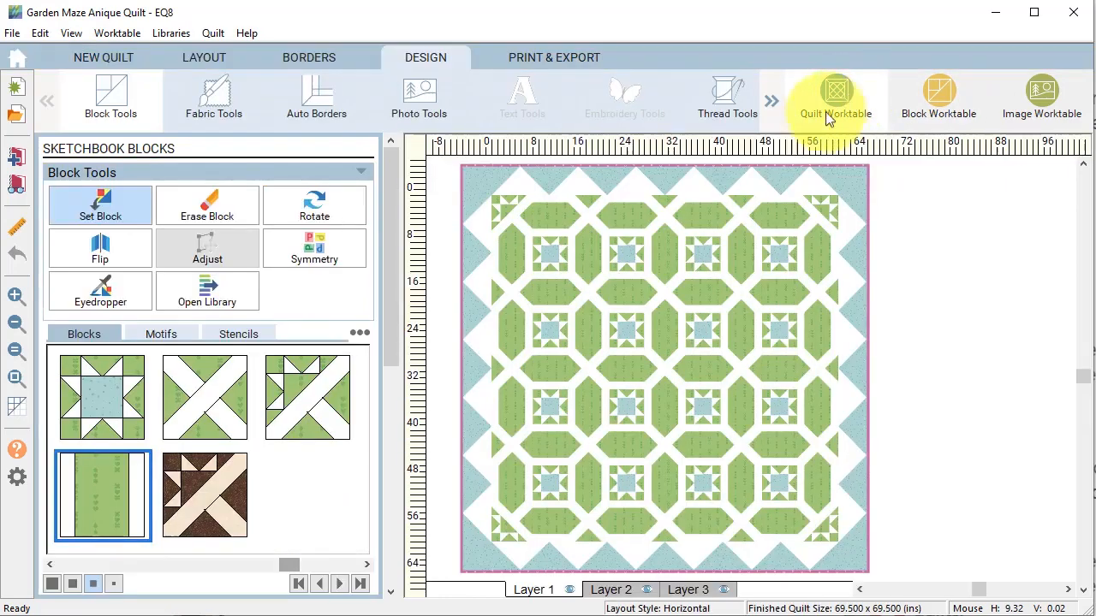
pyautogui.click(555, 59)
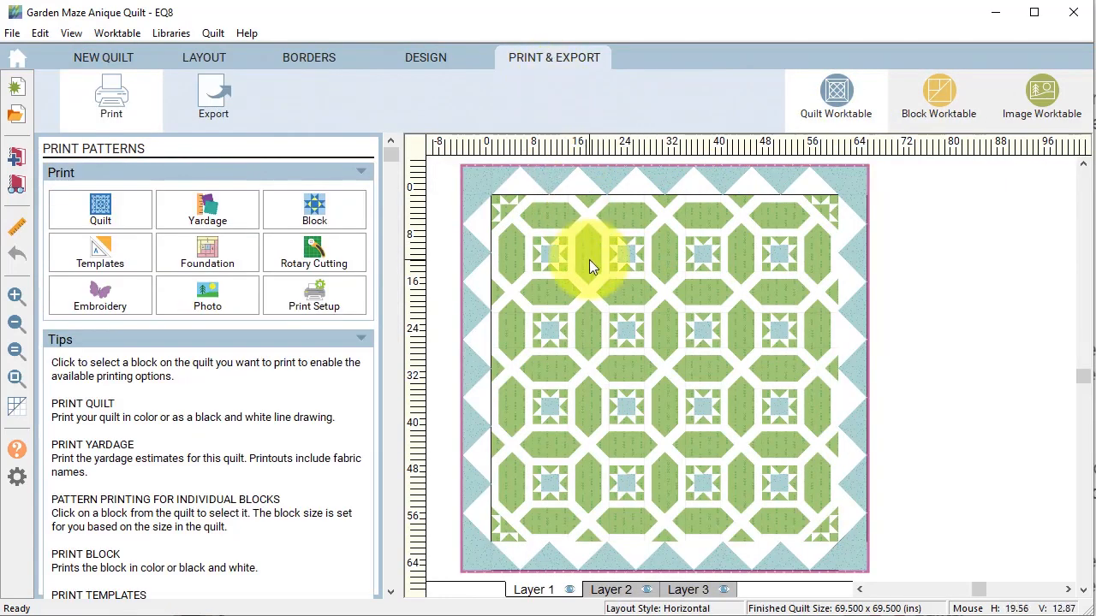
pyautogui.click(590, 257)
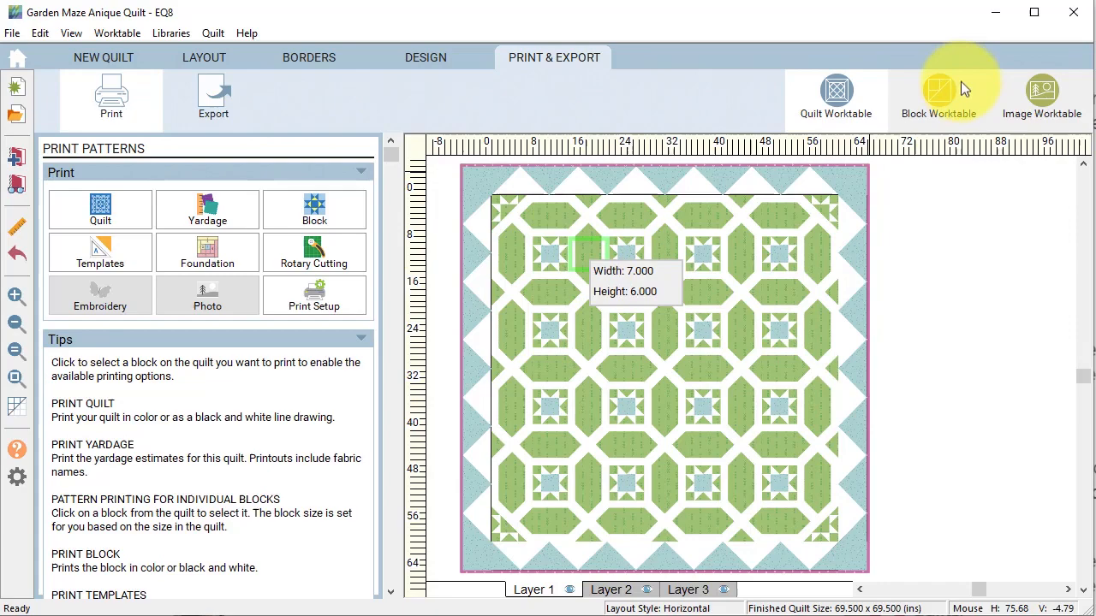
# Resize the block to 7 × 6 with 24 snaps and draw horizontal lines across the centre column.
pyautogui.click(938, 89)
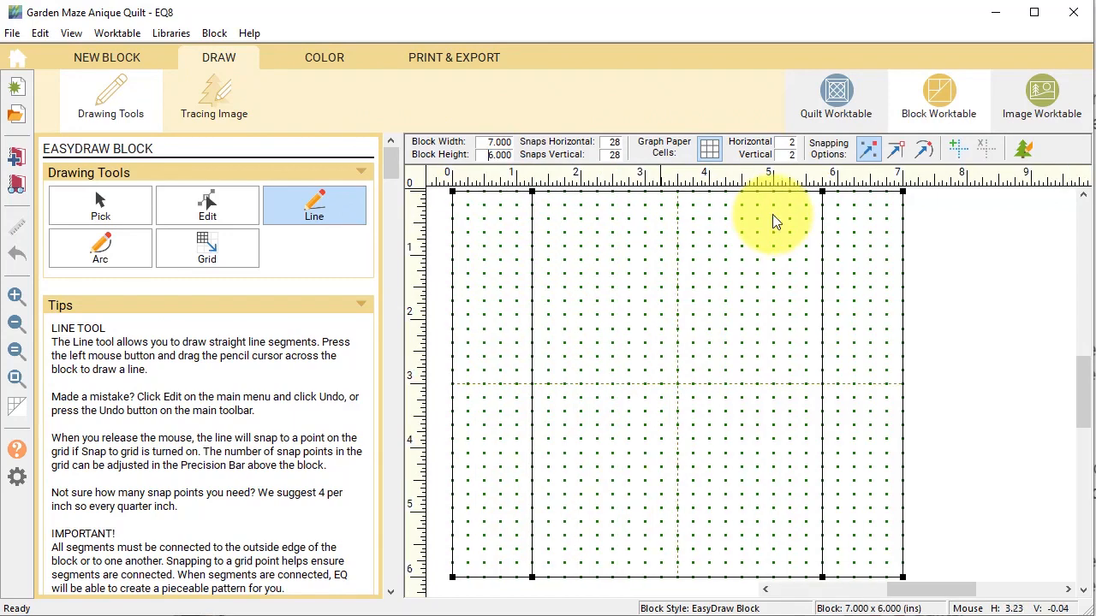
pyautogui.moveTo(660, 182)
pyautogui.write('24')
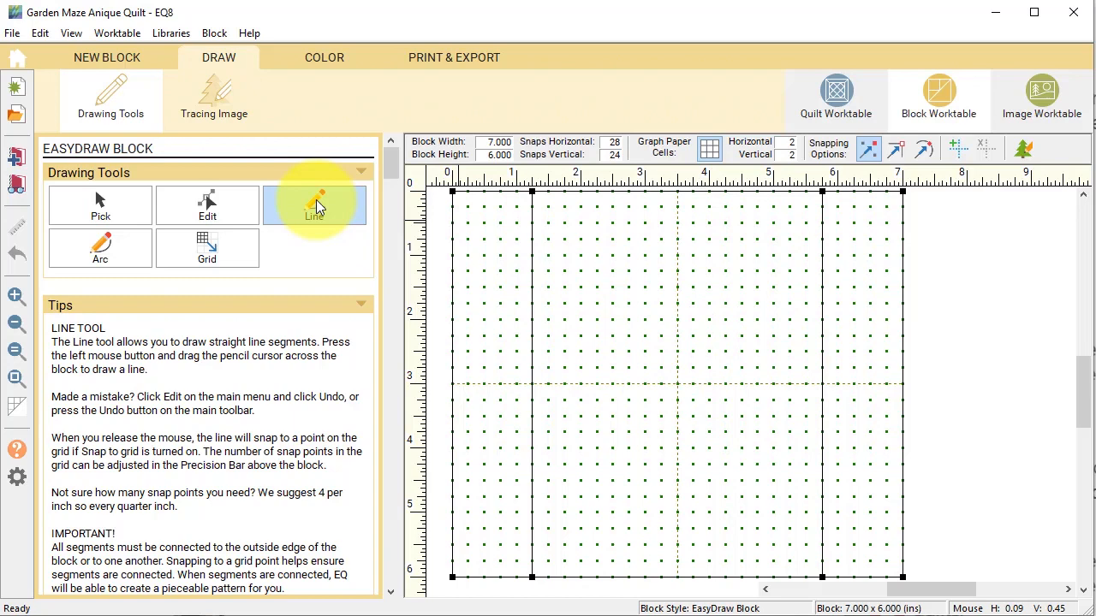
pyautogui.click(315, 206)
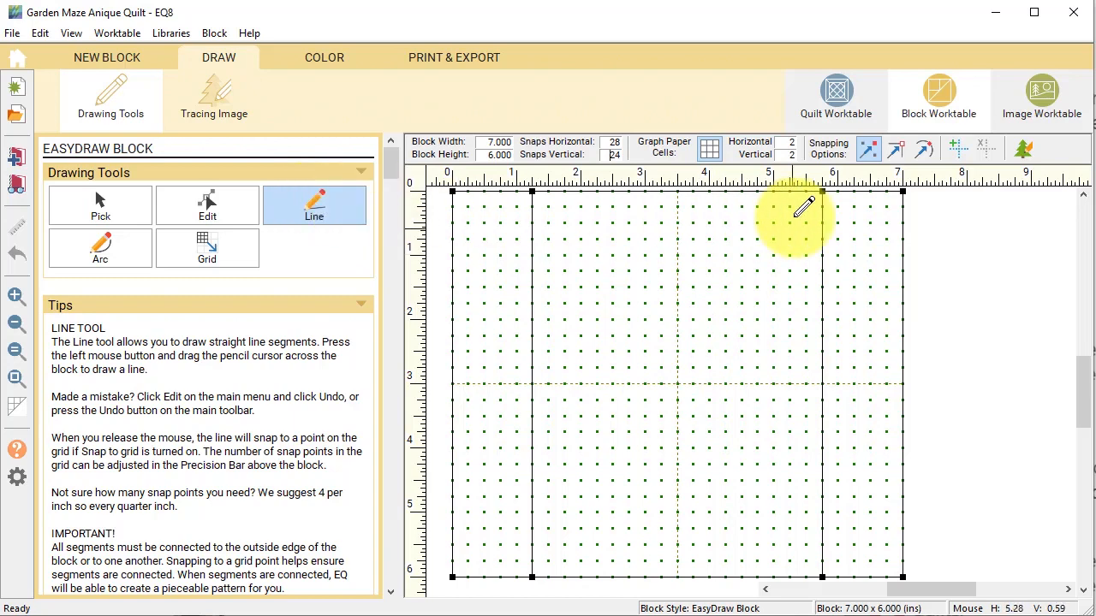
pyautogui.moveTo(654, 266)
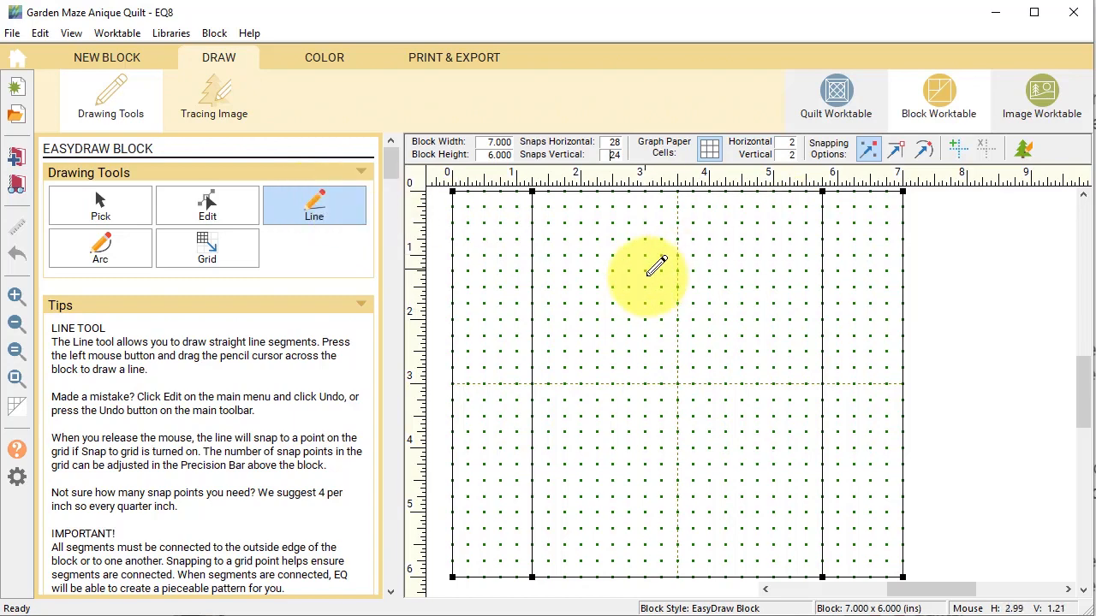
pyautogui.moveTo(642, 192); pyautogui.dragTo(640, 479)
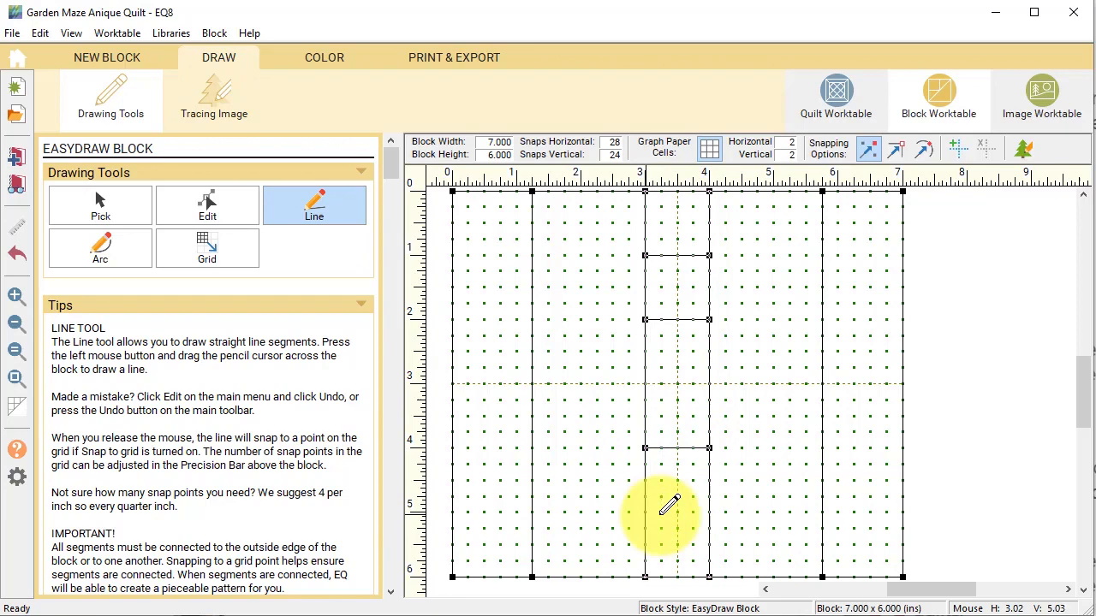
# Colour the redrawn border block with green prints and dark red, then show the quilt.
pyautogui.click(323, 58)
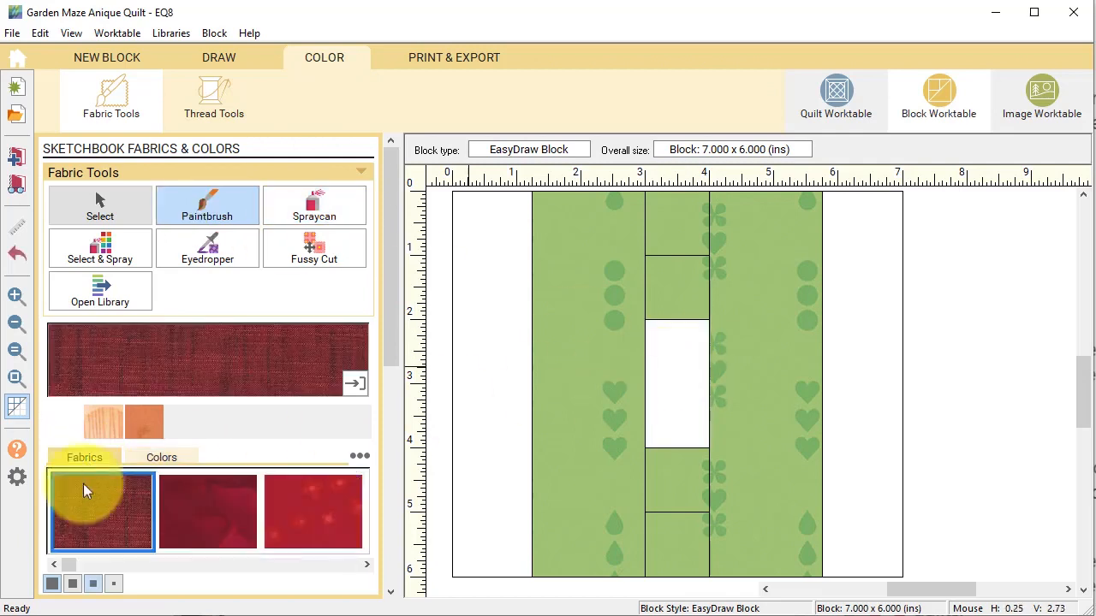
pyautogui.click(367, 565)
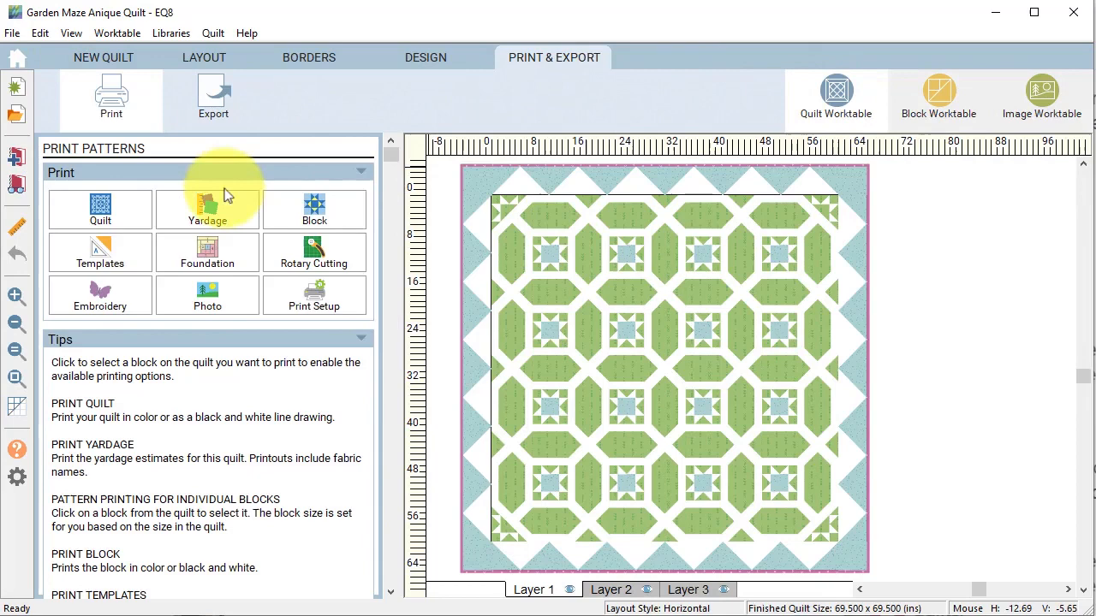
# Set the redrawn pink-and-green striped block into the quilt's sashing strips.
pyautogui.click(425, 58)
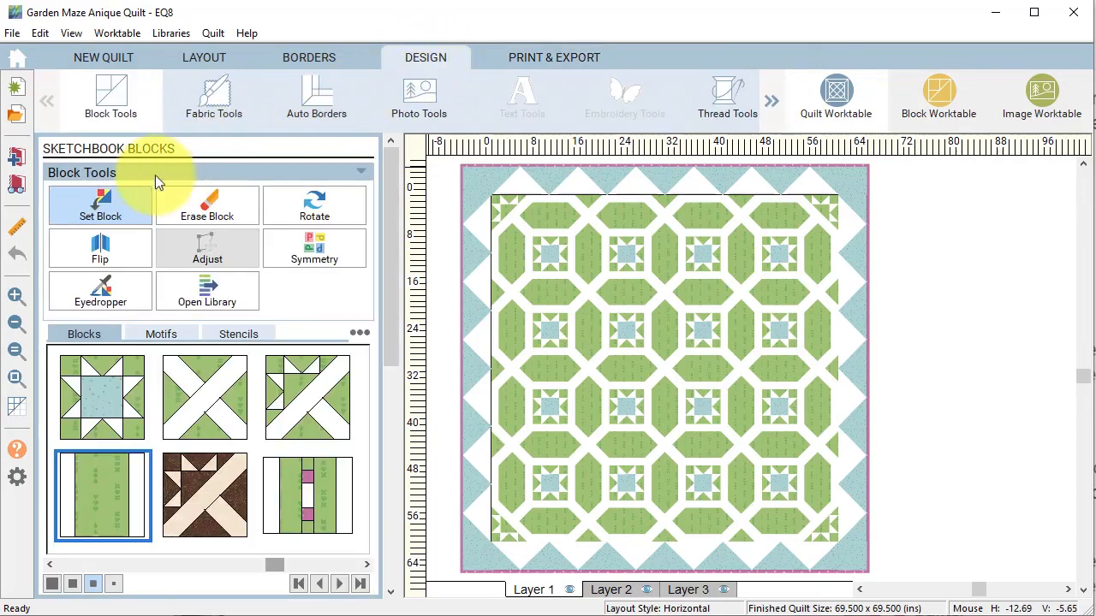
pyautogui.click(309, 497)
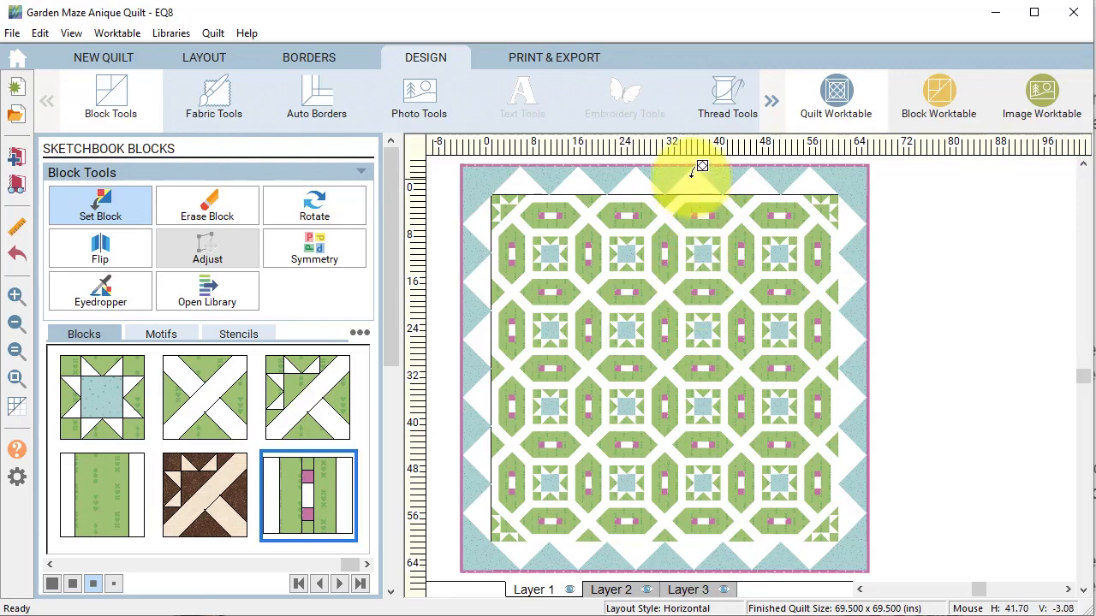
pyautogui.moveTo(722, 164)
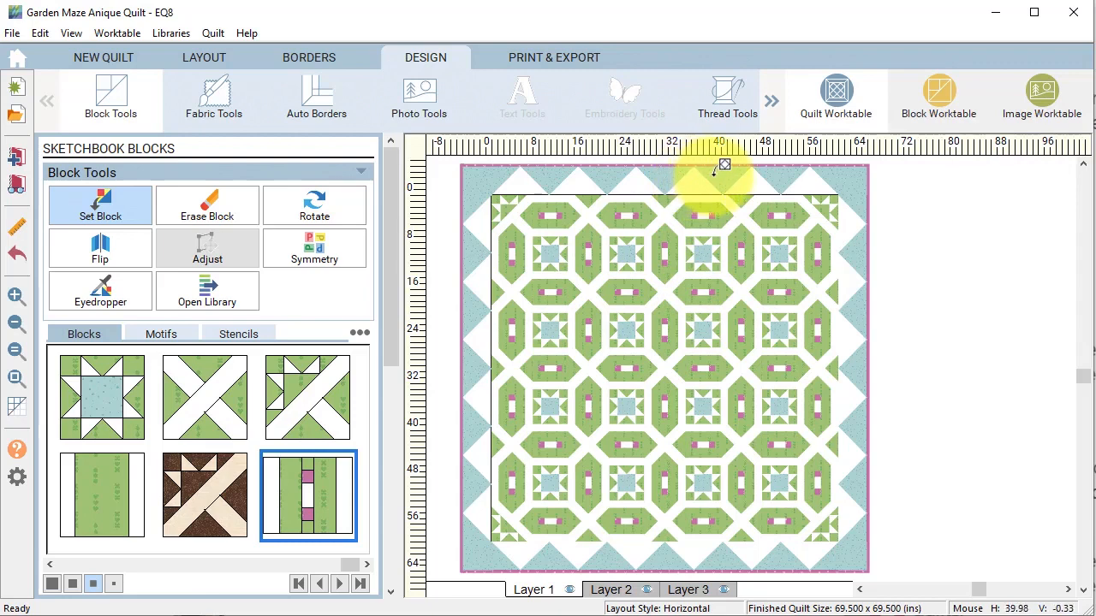
pyautogui.moveTo(723, 181)
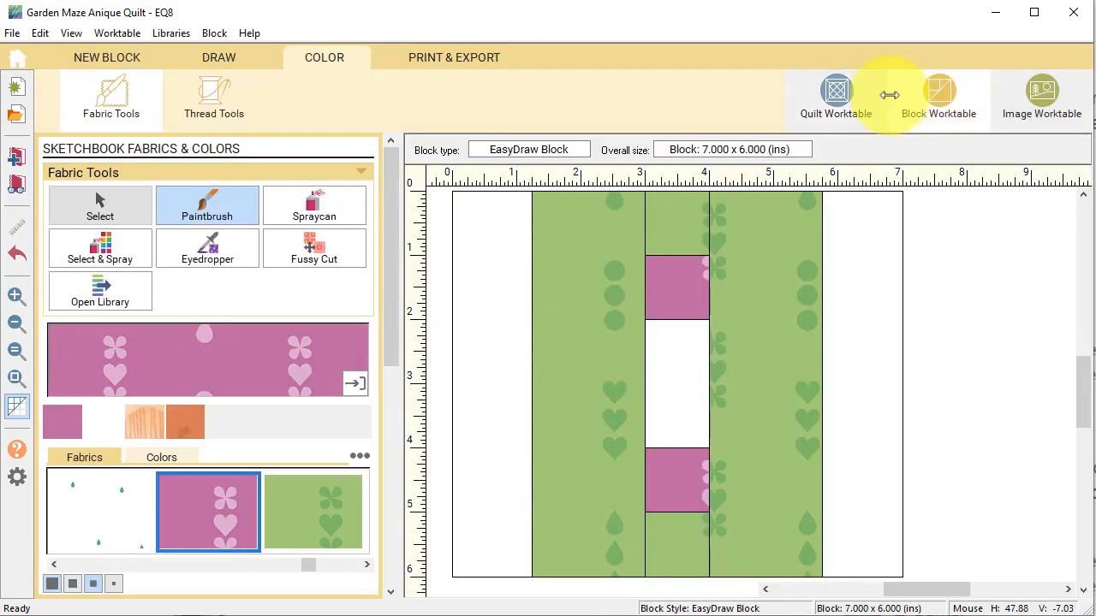
# Start a new 12 × 12 EasyDraw block with 24 snaps and draw the diagonal lines.
pyautogui.click(106, 58)
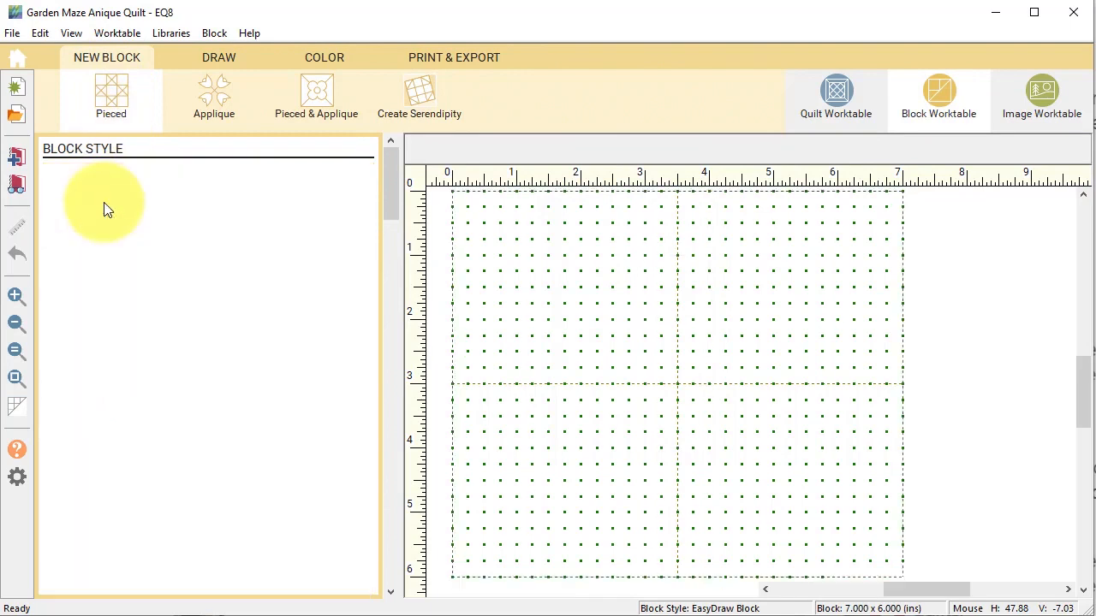
pyautogui.click(219, 58)
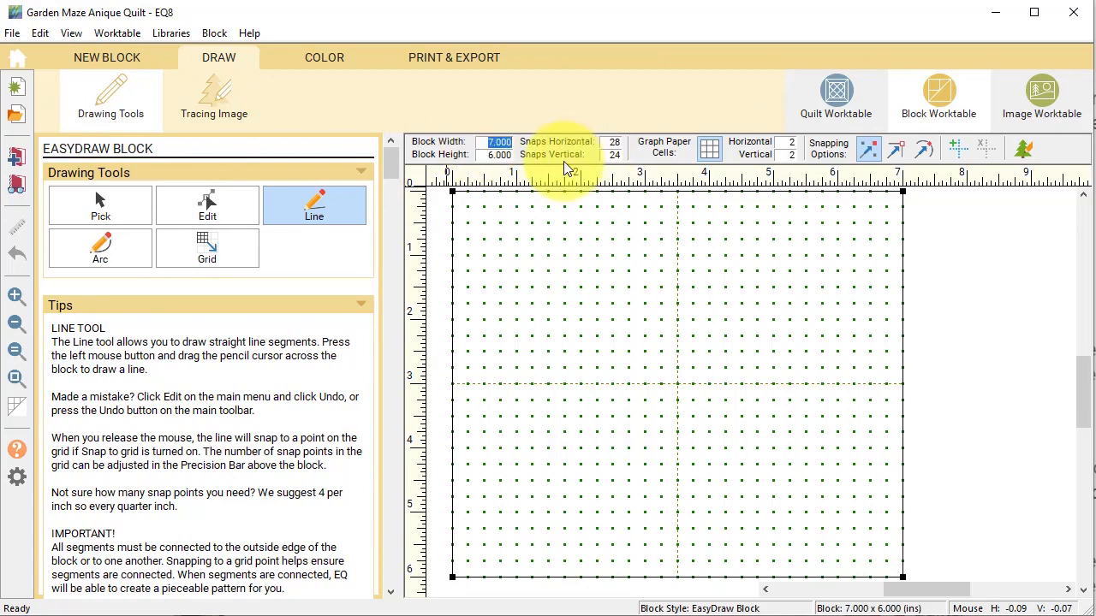
pyautogui.write('12.000')
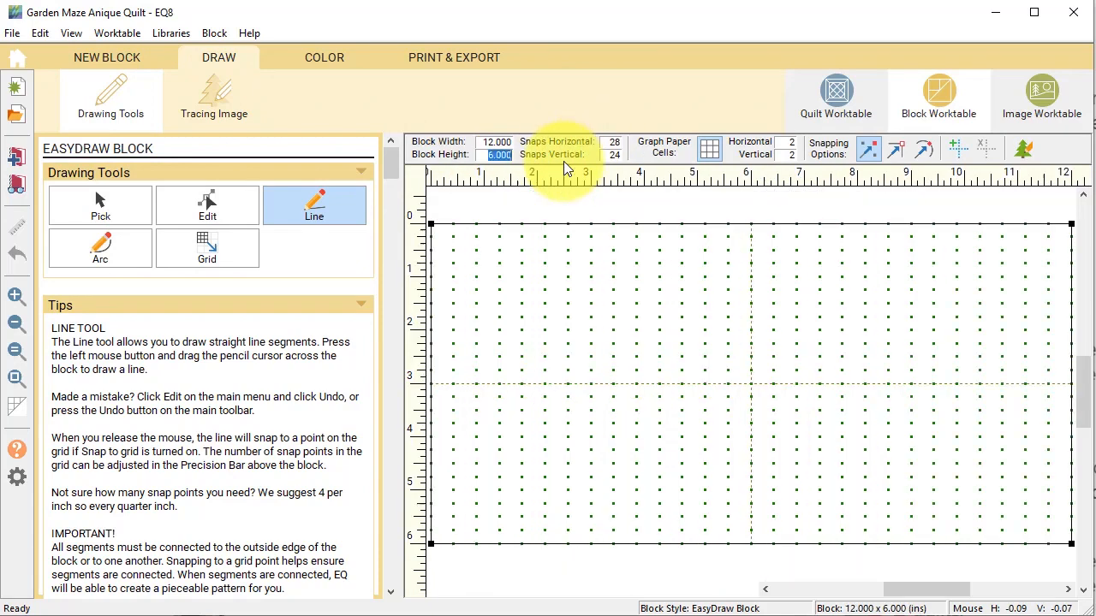
pyautogui.write('12.000')
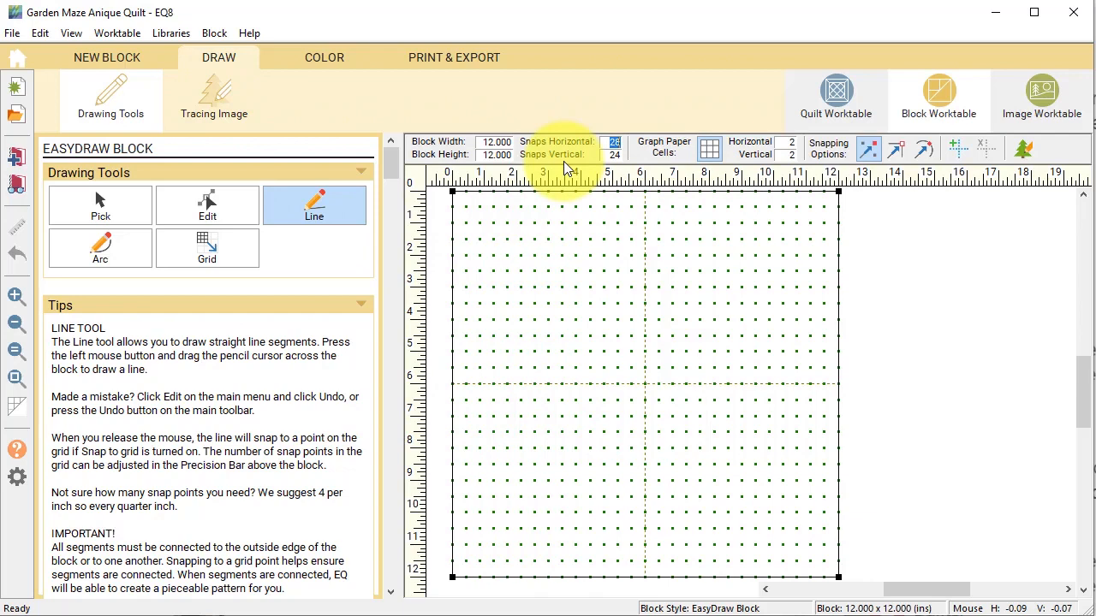
pyautogui.write('2')
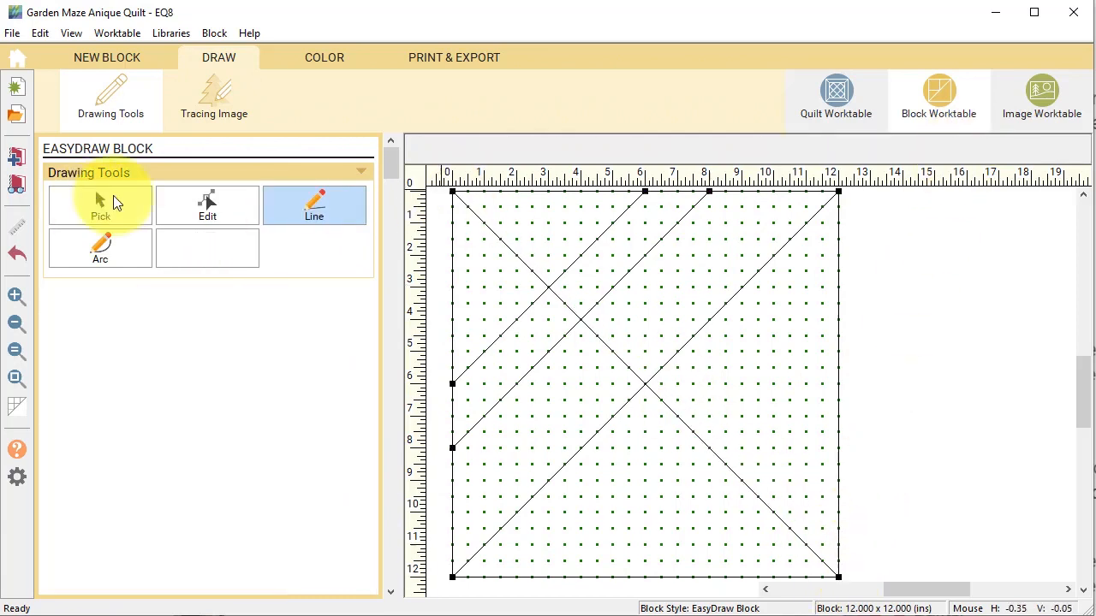
# Convert the corner diagonal to a guide and divide the diagonal strip into small squares.
pyautogui.click(99, 205)
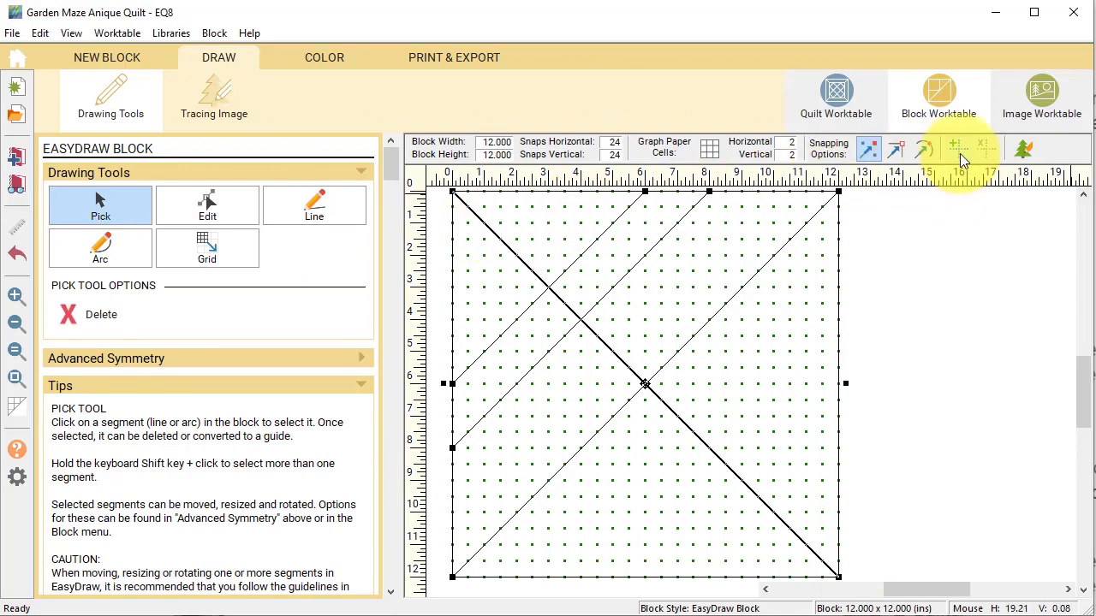
pyautogui.click(315, 205)
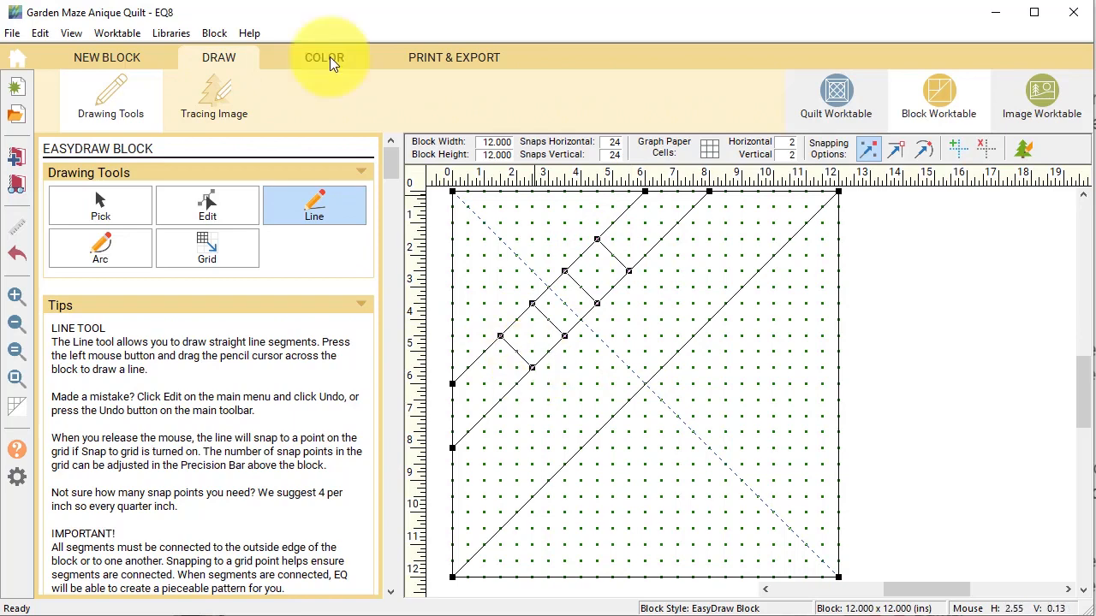
# Colour the two diagonal-strip squares with the green fabric and add the block to the Sketchbook.
pyautogui.click(323, 58)
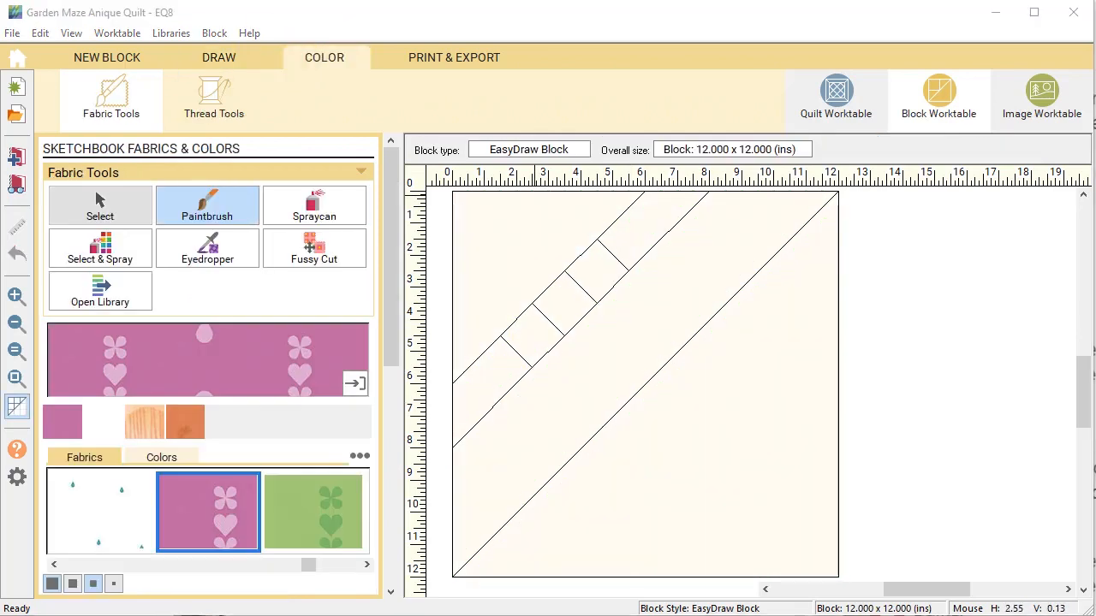
pyautogui.click(161, 457)
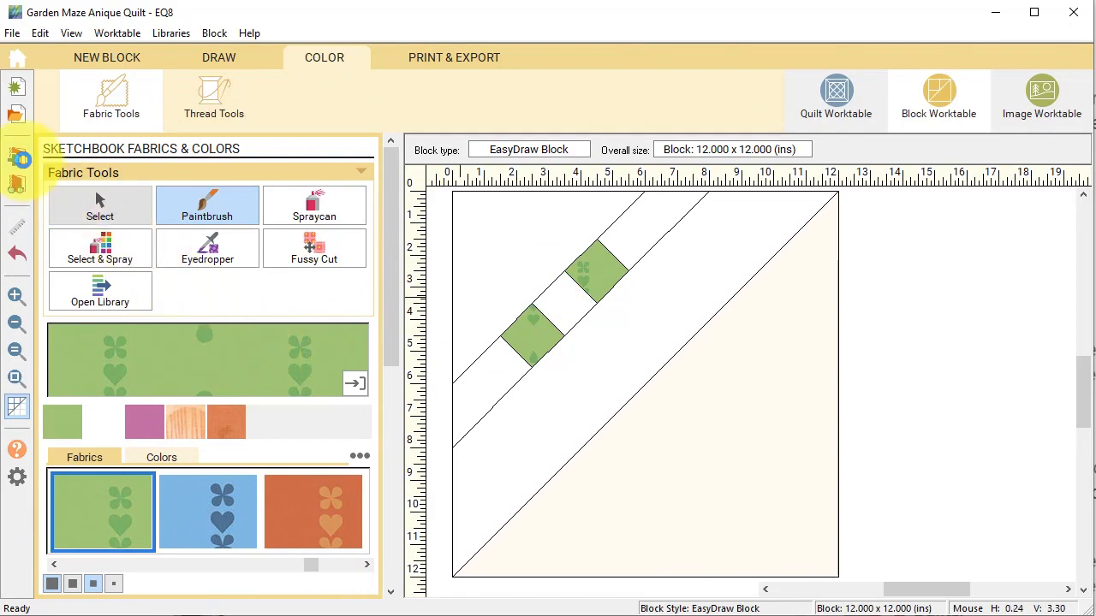
pyautogui.click(836, 94)
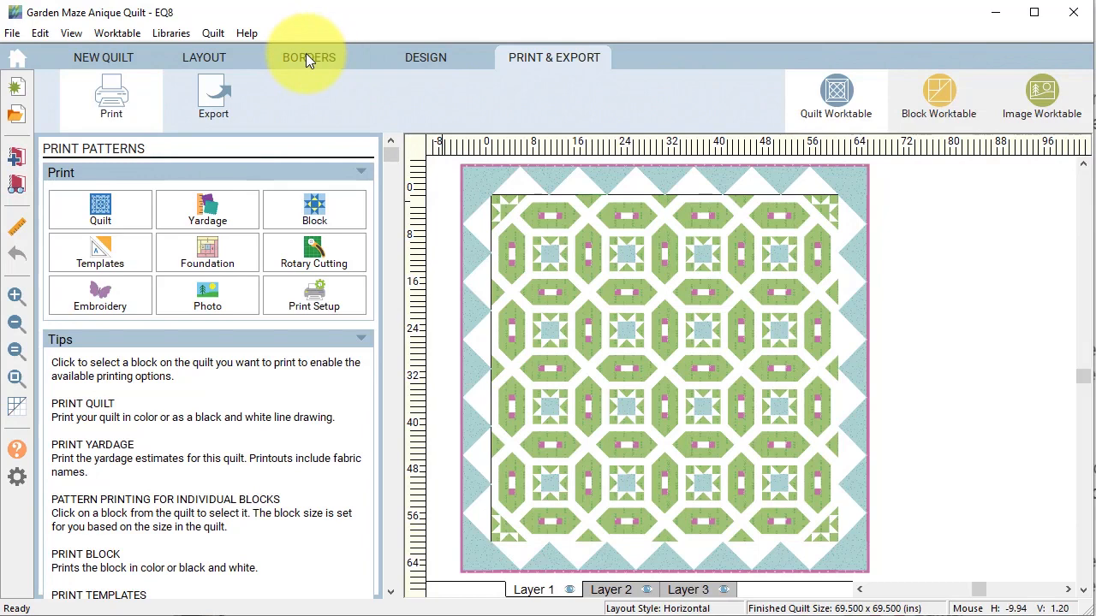
# Pick the new green-square half-block from the Design tools ready to set into the Points Out border.
pyautogui.click(424, 58)
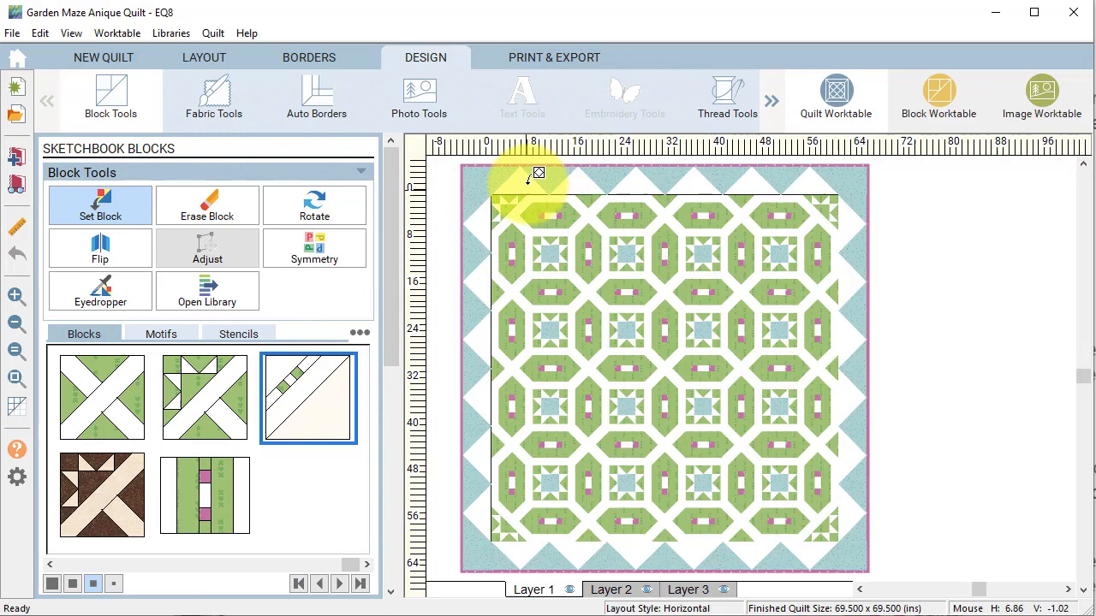
pyautogui.moveTo(535, 175)
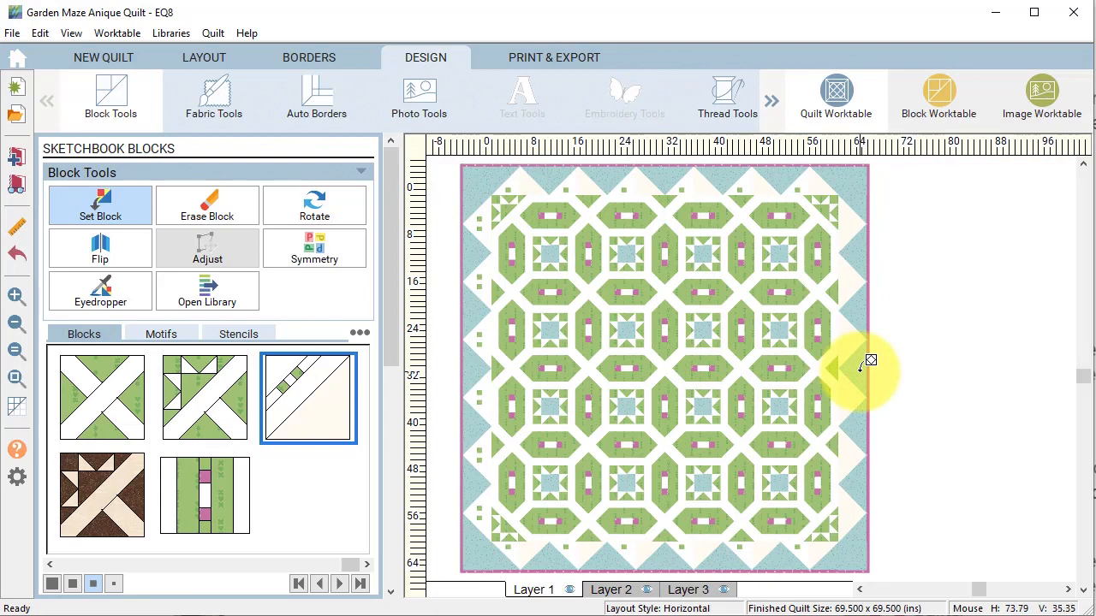
pyautogui.moveTo(315, 206)
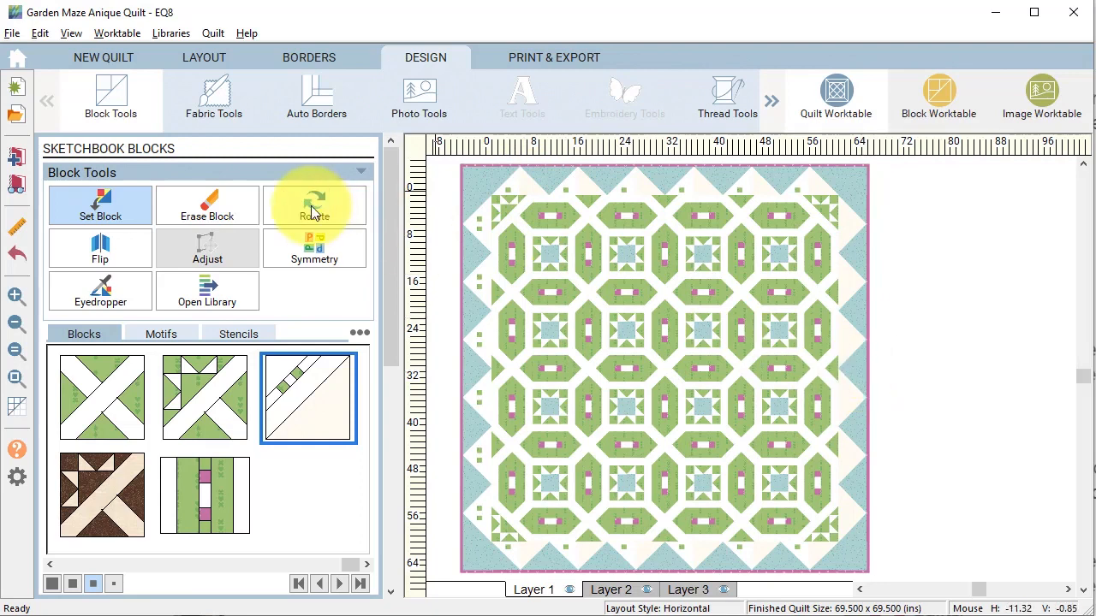
# Rotate the border half-blocks so the green squares align, leaving the Borders options ready.
pyautogui.click(315, 205)
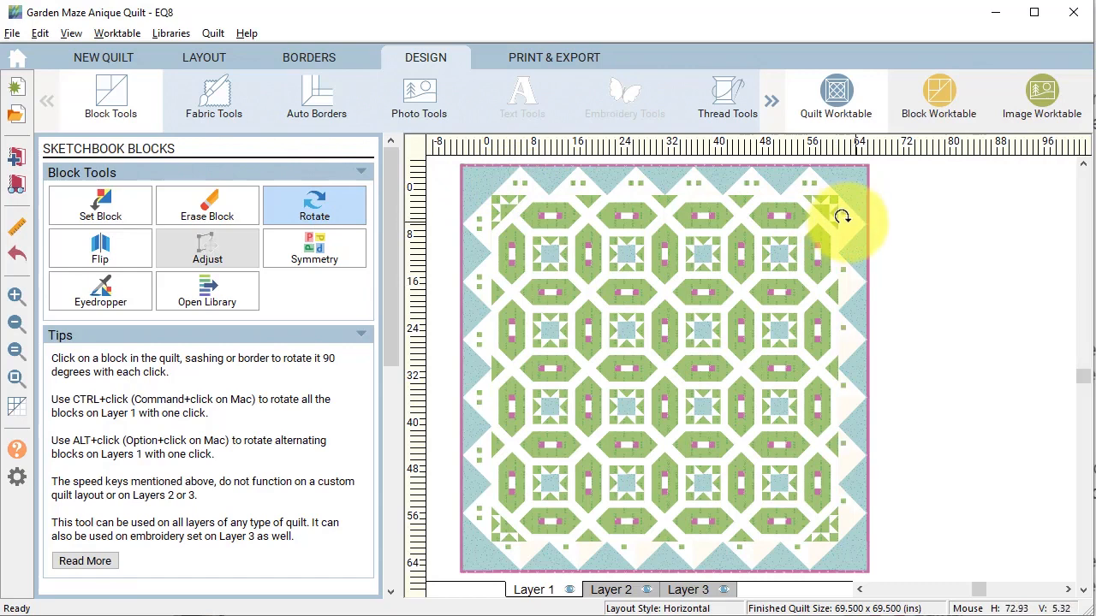
pyautogui.moveTo(802, 544)
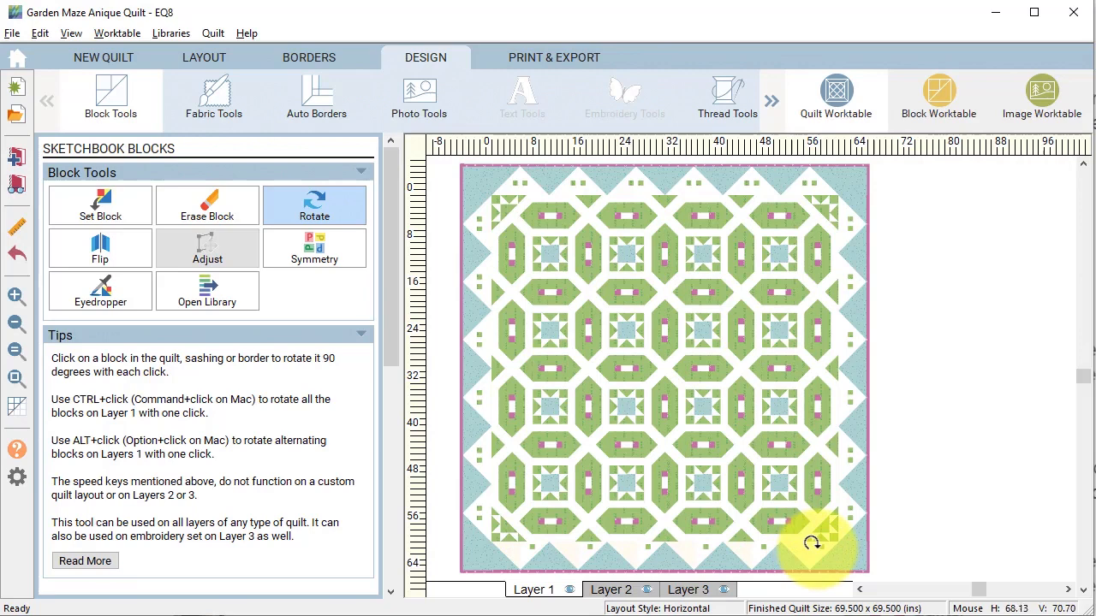
pyautogui.moveTo(815, 544)
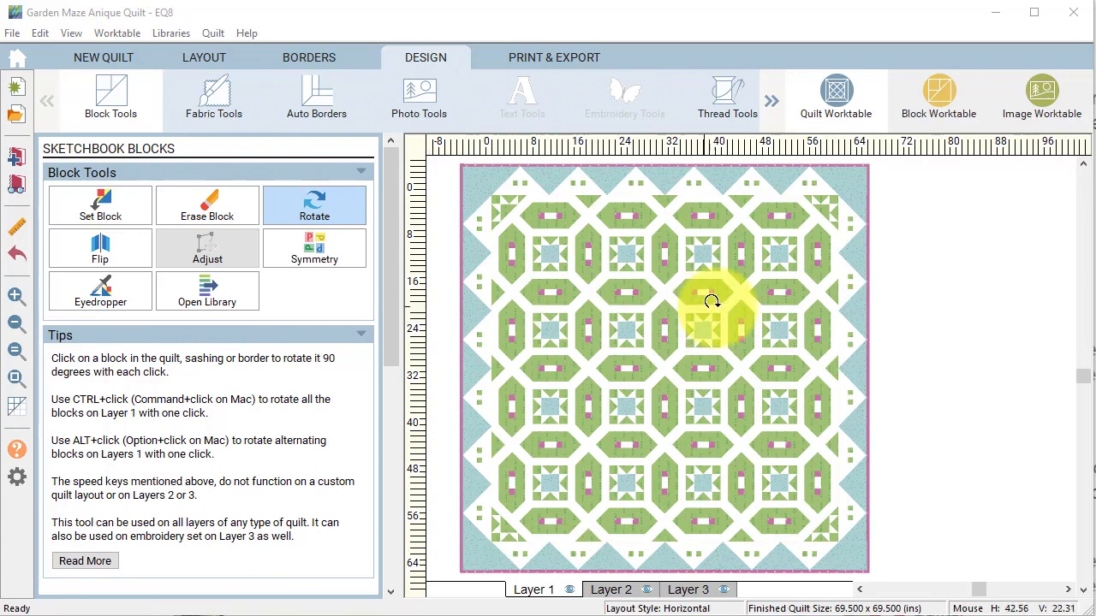
pyautogui.click(712, 302)
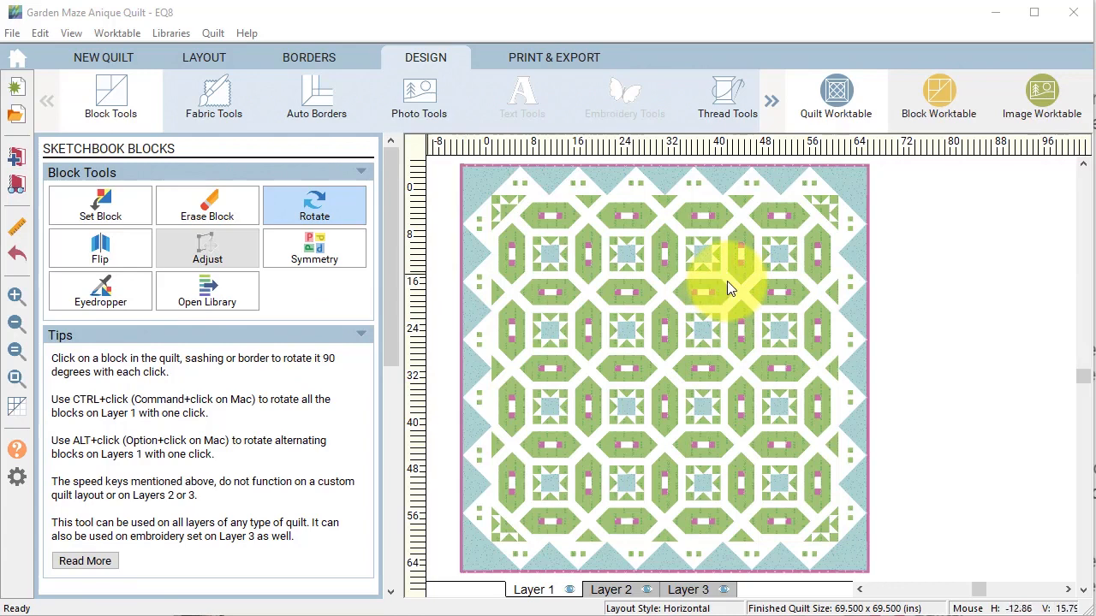
pyautogui.click(308, 58)
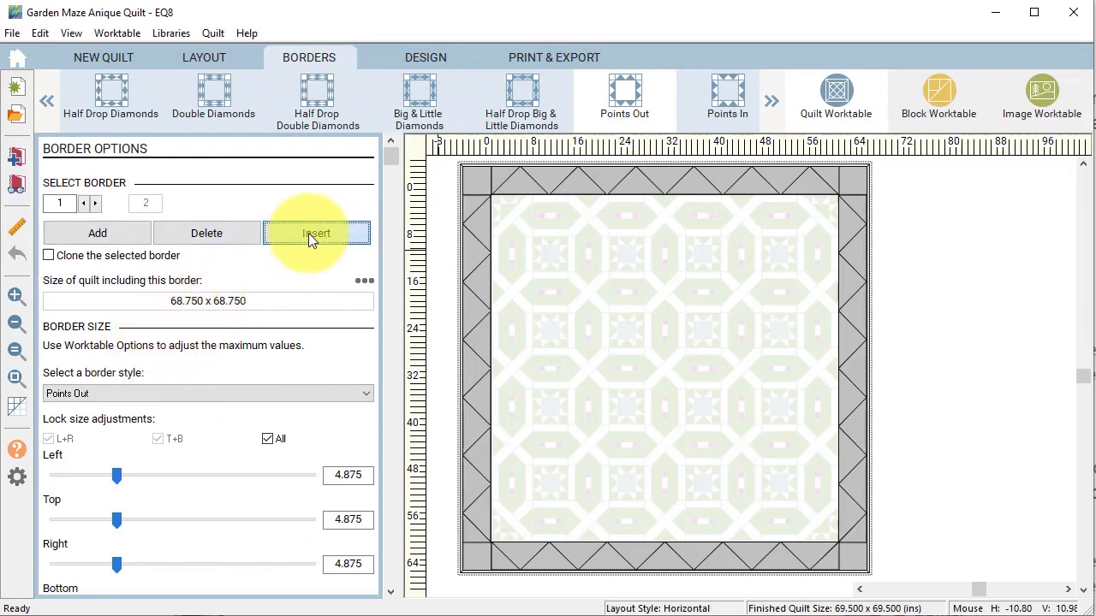
# Insert a plain Long Horizontal 1.5-inch border, bringing the quilt to 74.75 inches square.
pyautogui.click(317, 233)
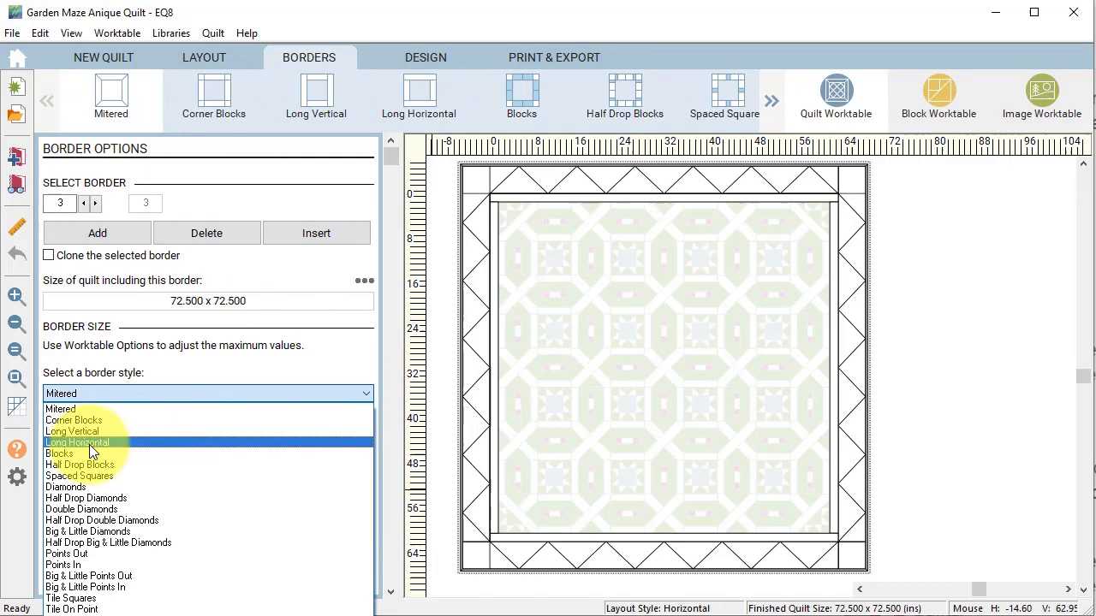
pyautogui.click(75, 442)
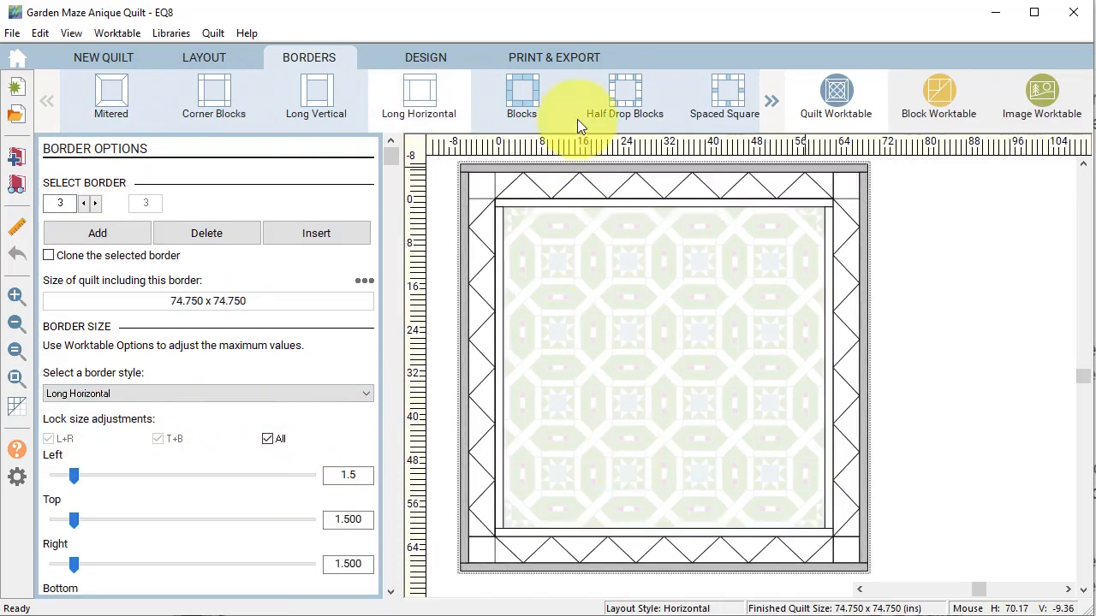
pyautogui.click(425, 59)
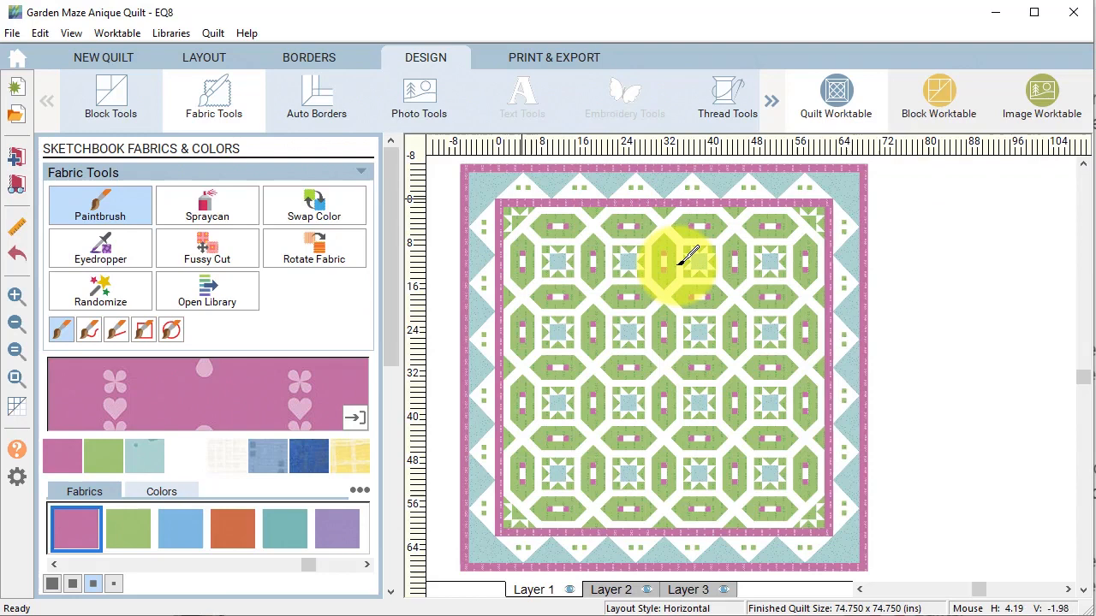
pyautogui.moveTo(736, 197)
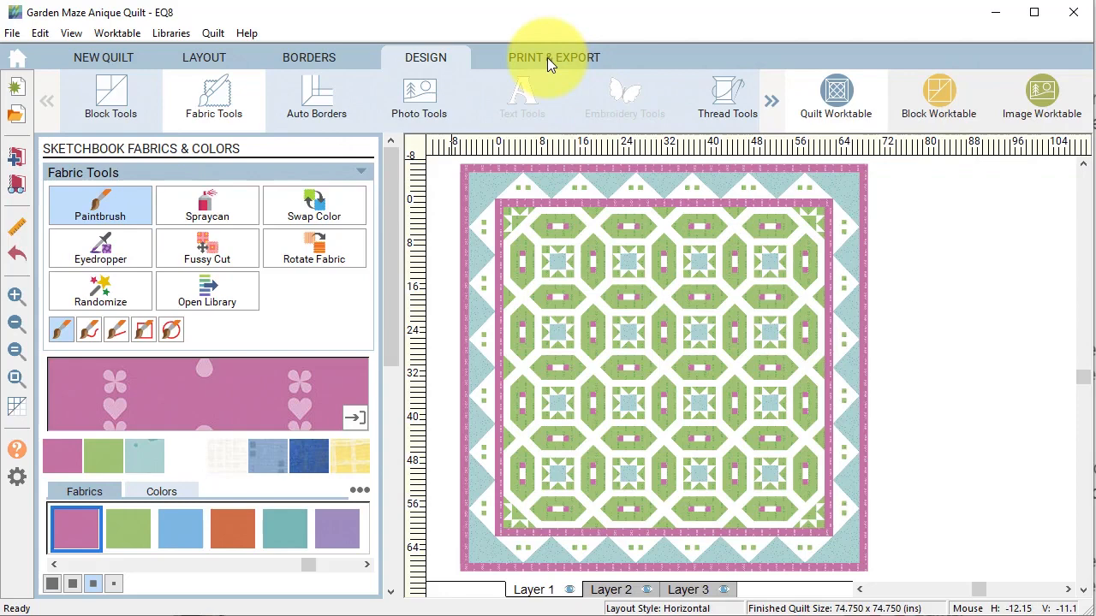
# Key the measured block width 10.33 into Calculator to halve it for the Points Out border size.
pyautogui.click(555, 58)
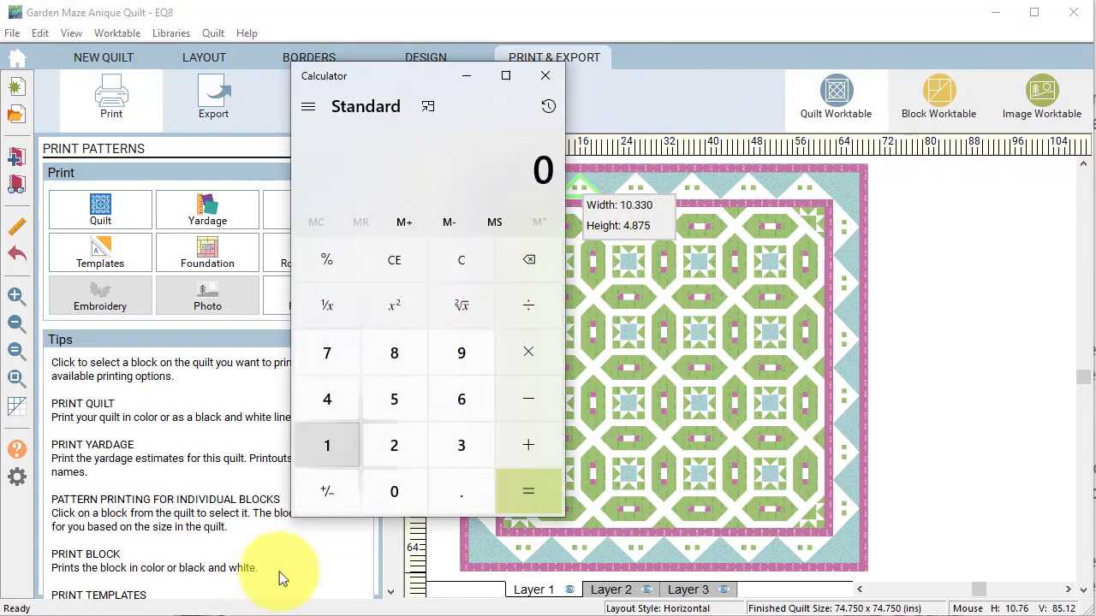
pyautogui.click(394, 490)
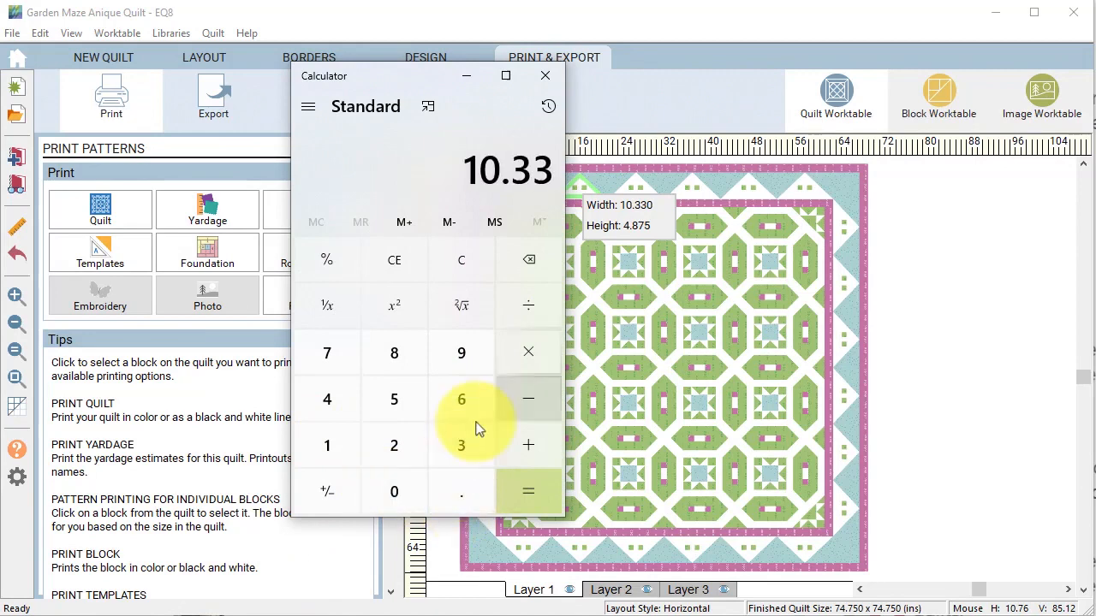
pyautogui.click(527, 489)
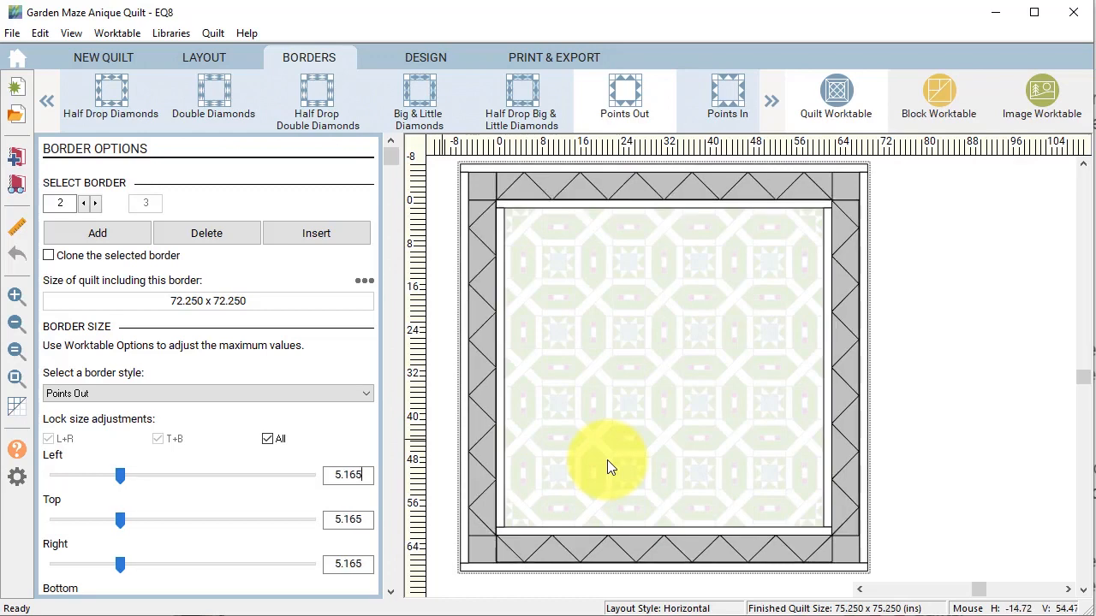
# View the quilt with the Points Out border resized to 5.165 inches, now 75.25 inches square.
pyautogui.click(425, 58)
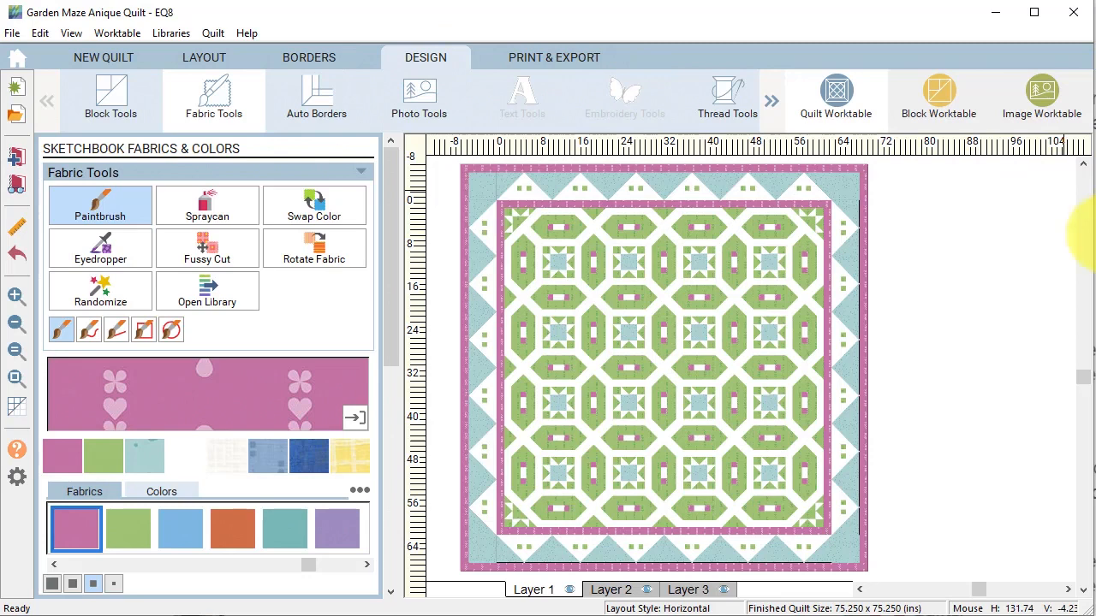
pyautogui.moveTo(904, 385)
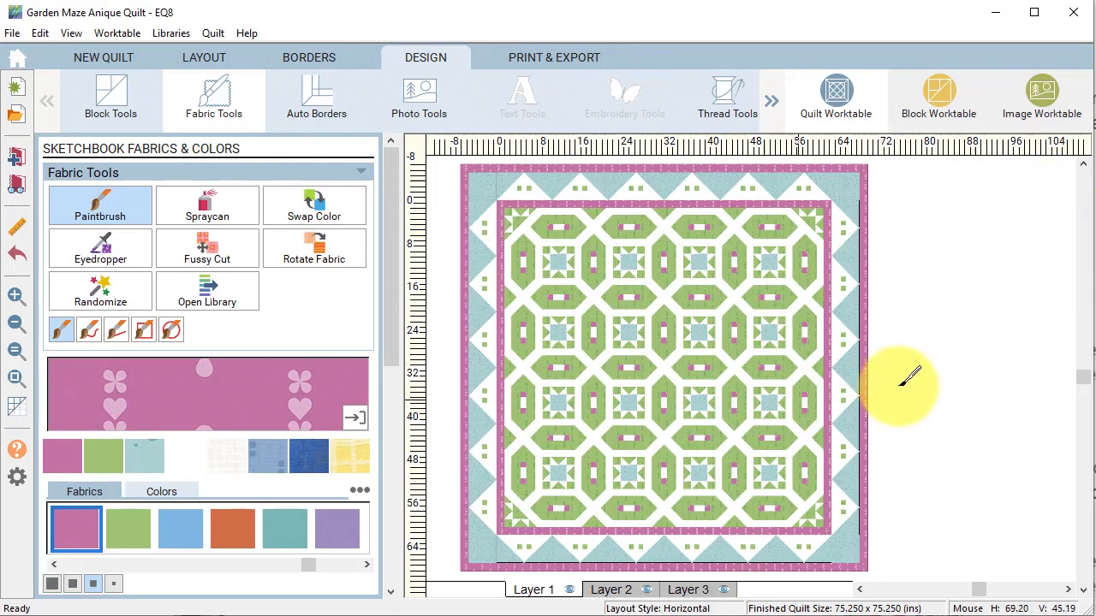